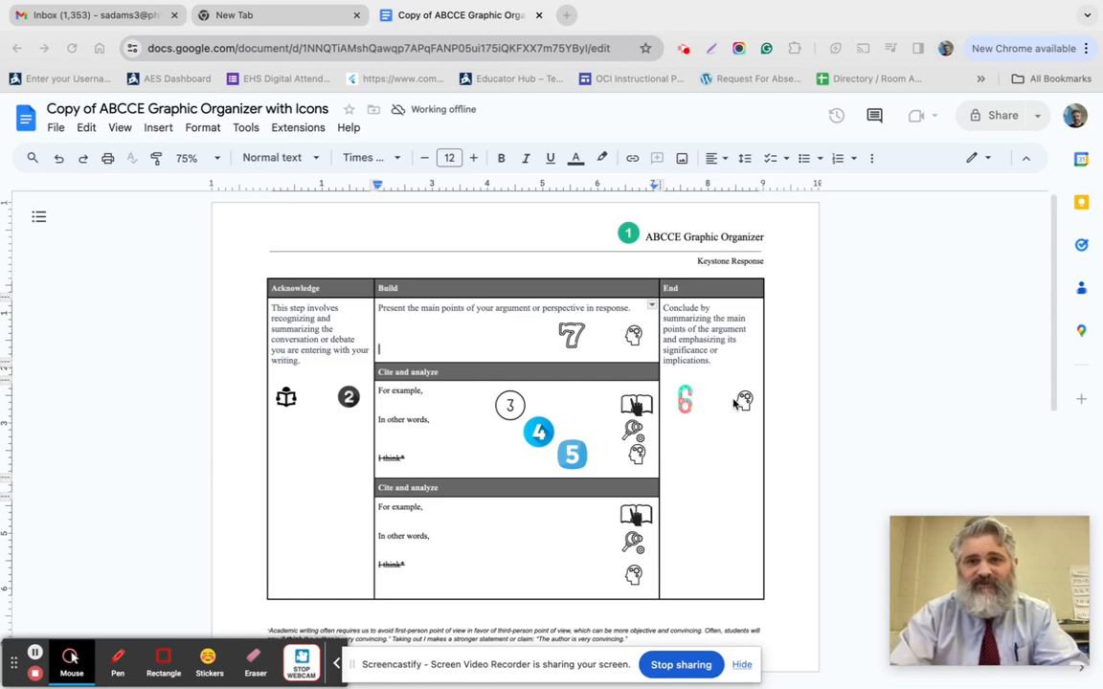
Raise the zoom from 75% to 90% and then 150% to enlarge the Acknowledge and Build columns
click(186, 158)
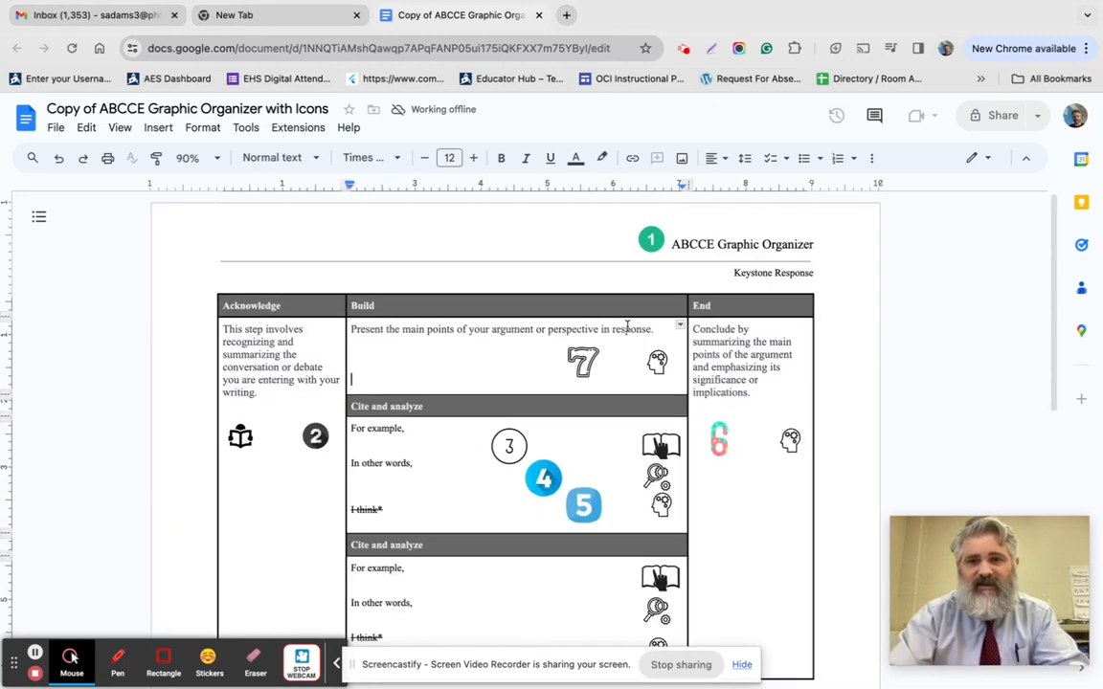
click(189, 157)
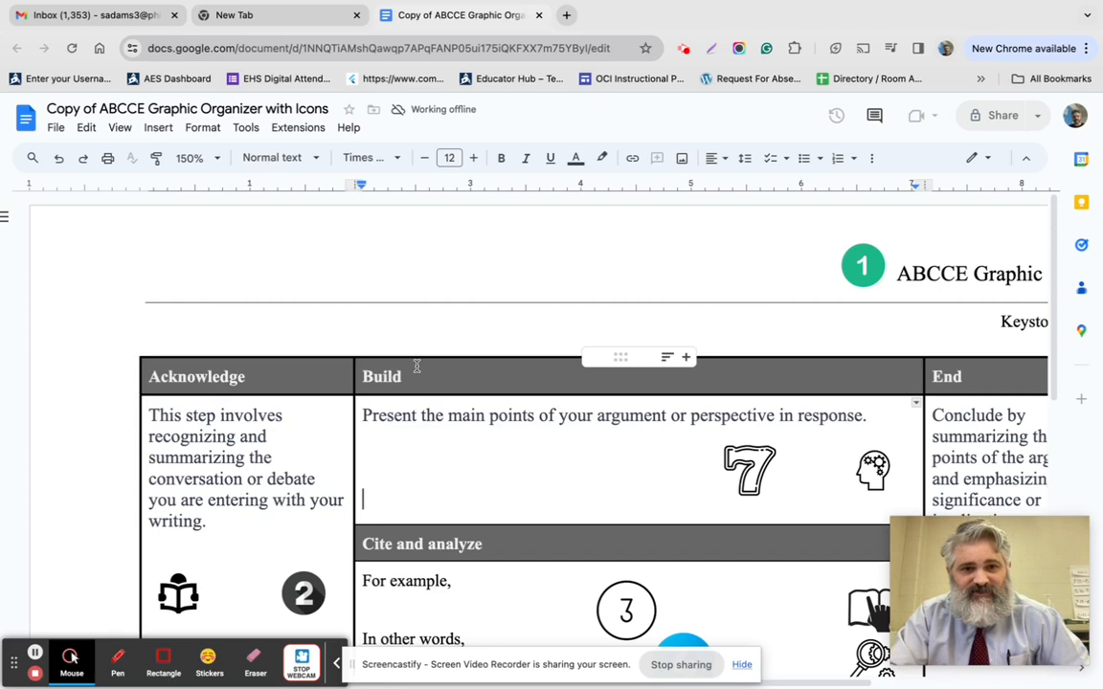
Scroll down so the full organizer page with both Cite and analyze blocks is in view
scroll(down, 3)
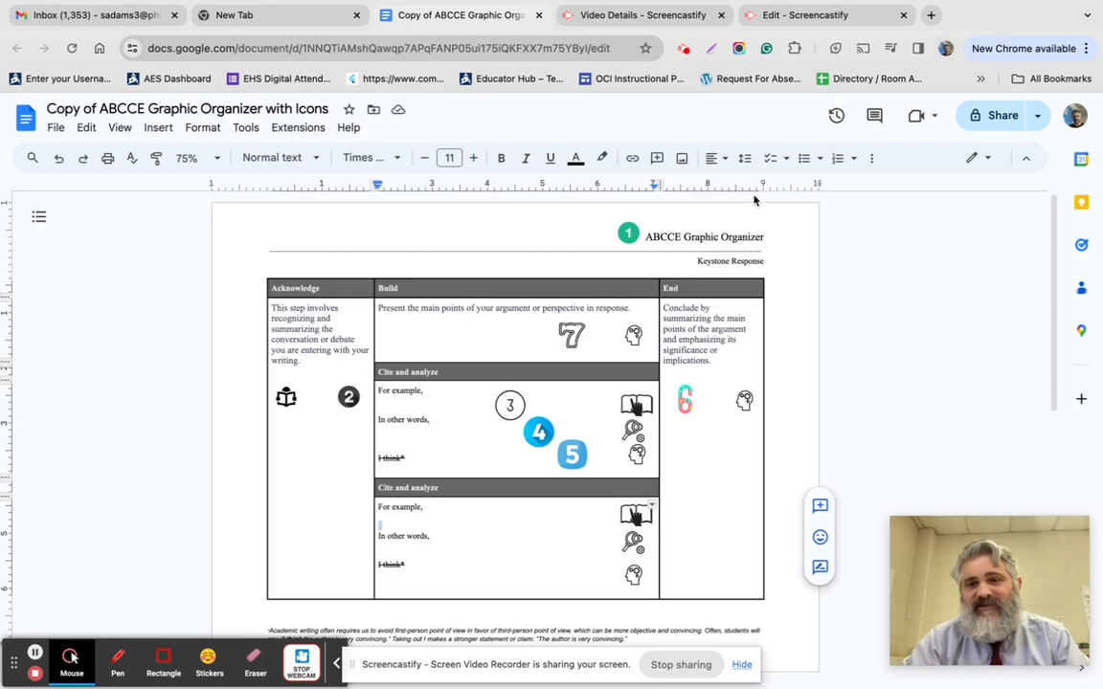
mouse_move(841, 158)
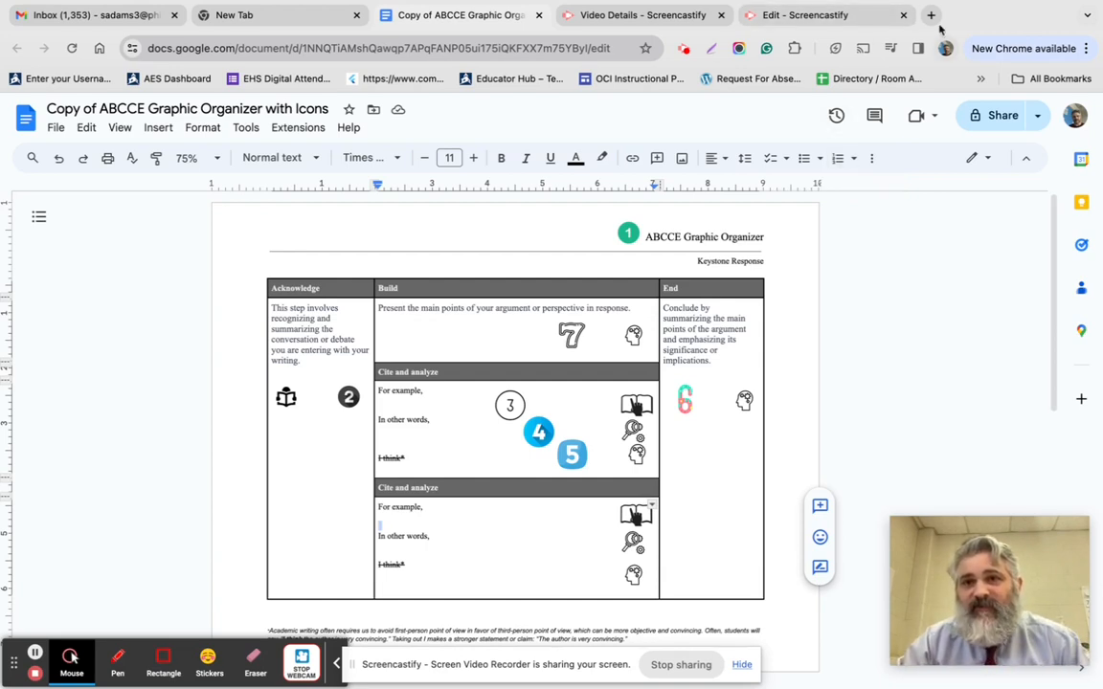
Create a new blank Untitled Google Doc from a fresh Chrome tab via the apps launcher
click(930, 14)
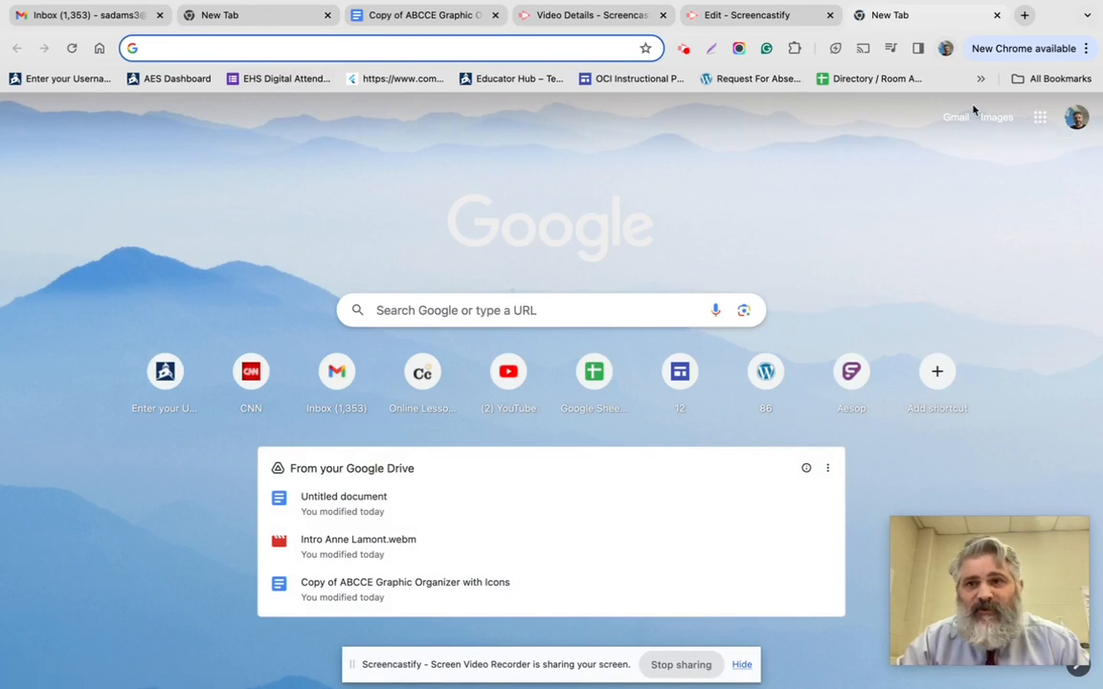
click(1039, 117)
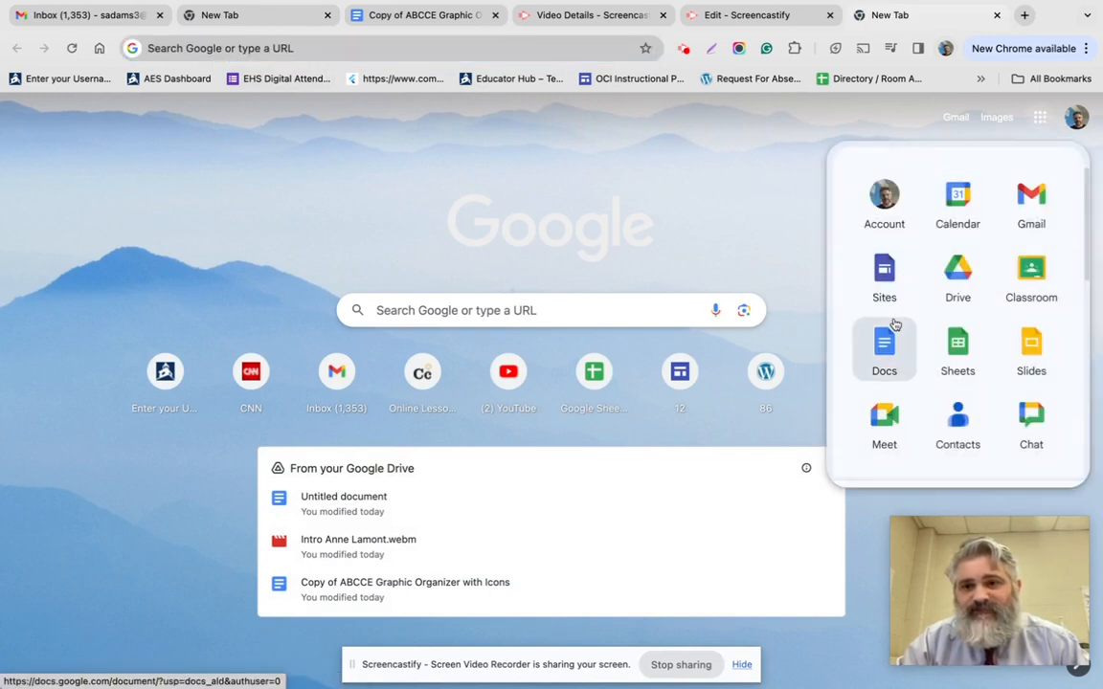
click(884, 349)
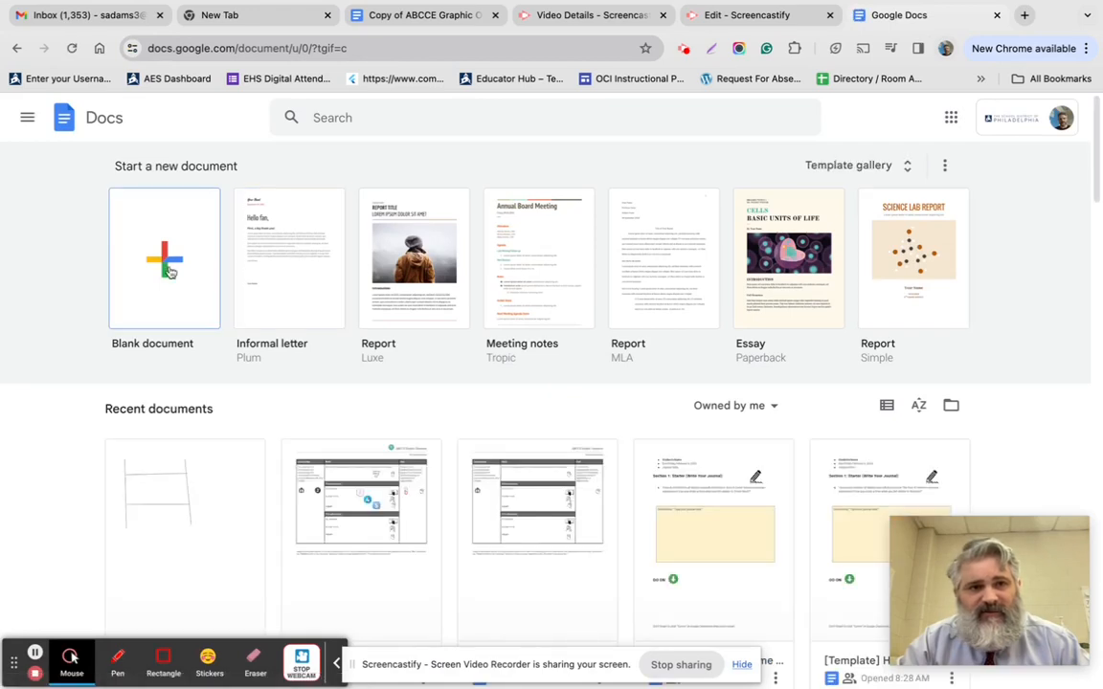
click(163, 258)
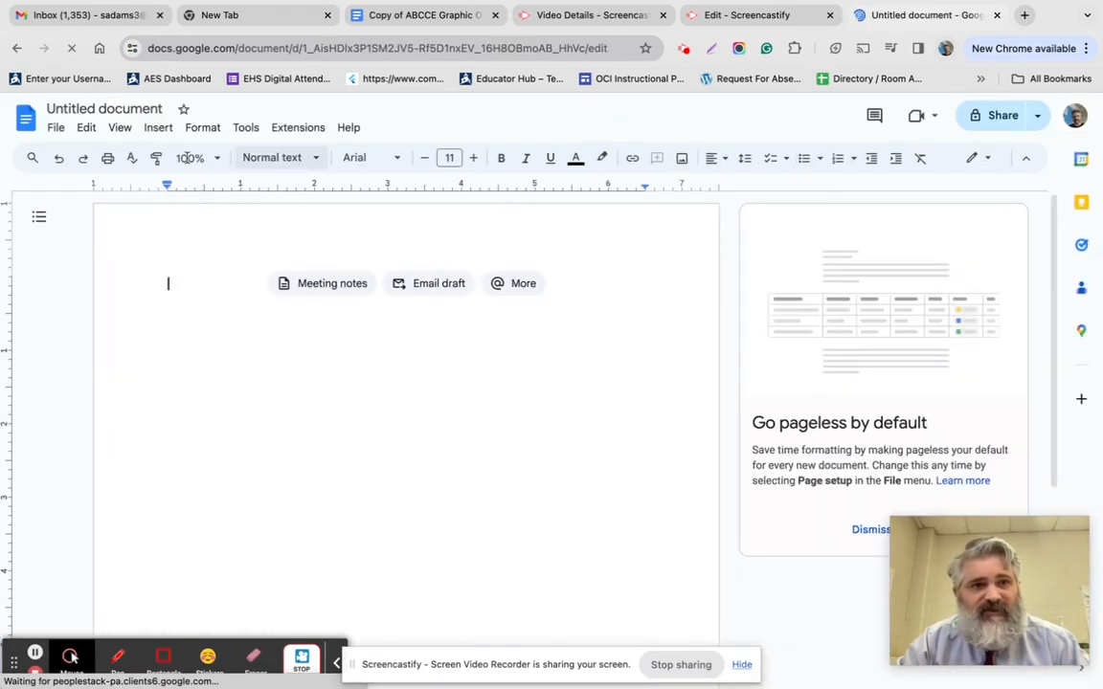
click(158, 128)
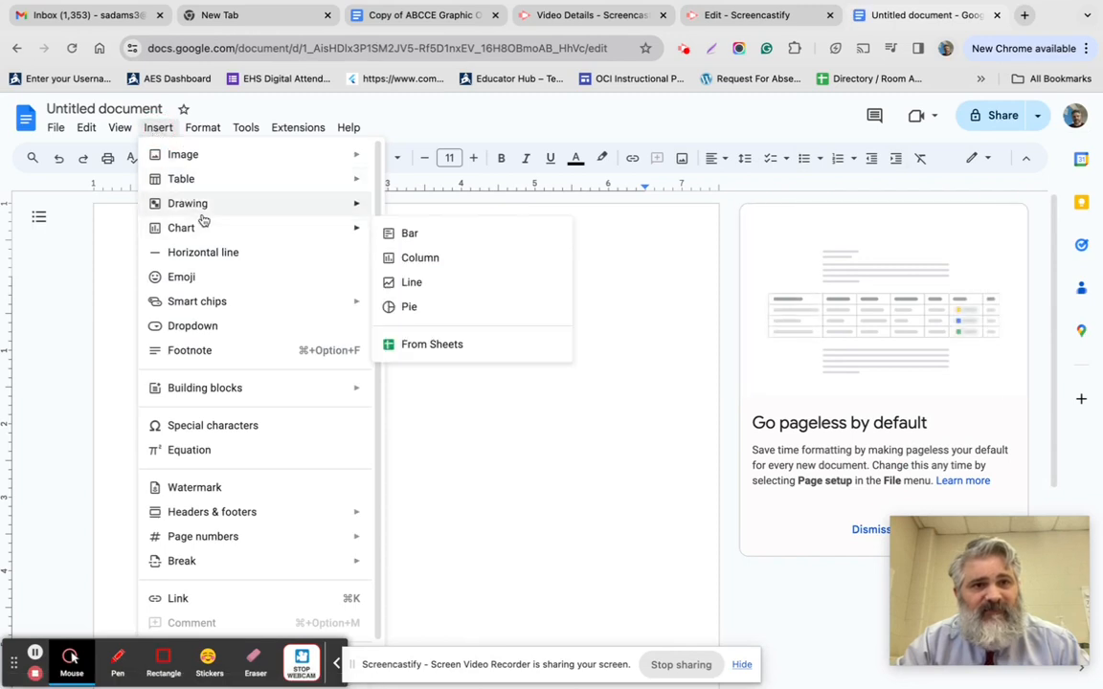
Start a new drawing and draw two tall vertical lines on the left and right of the canvas
click(418, 214)
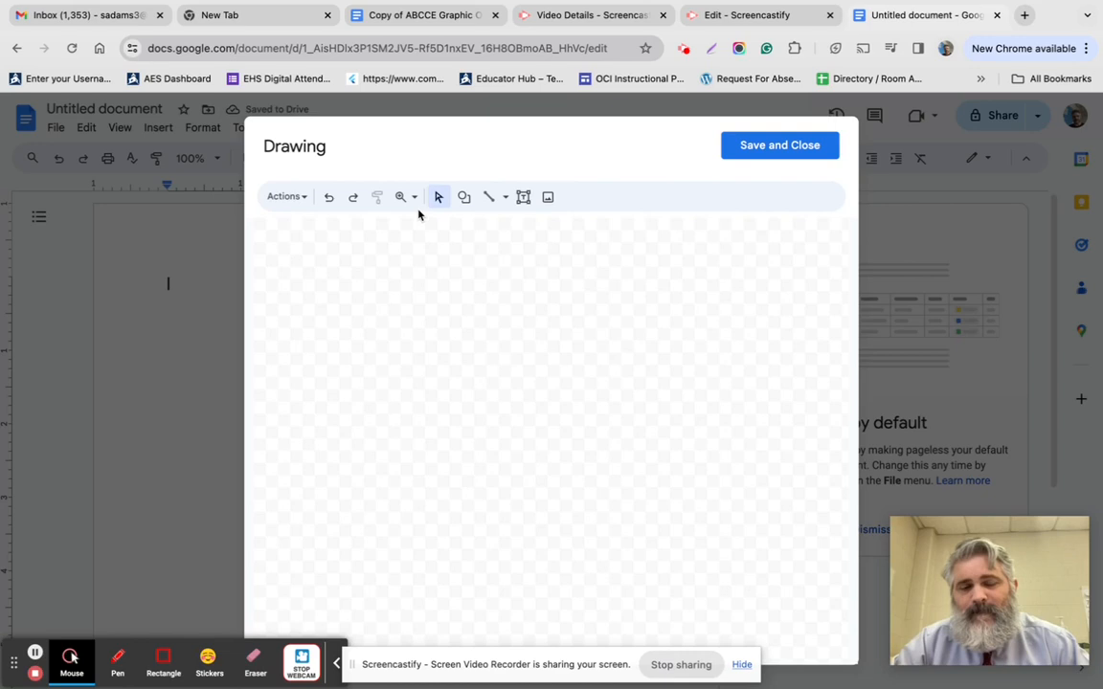
mouse_move(488, 197)
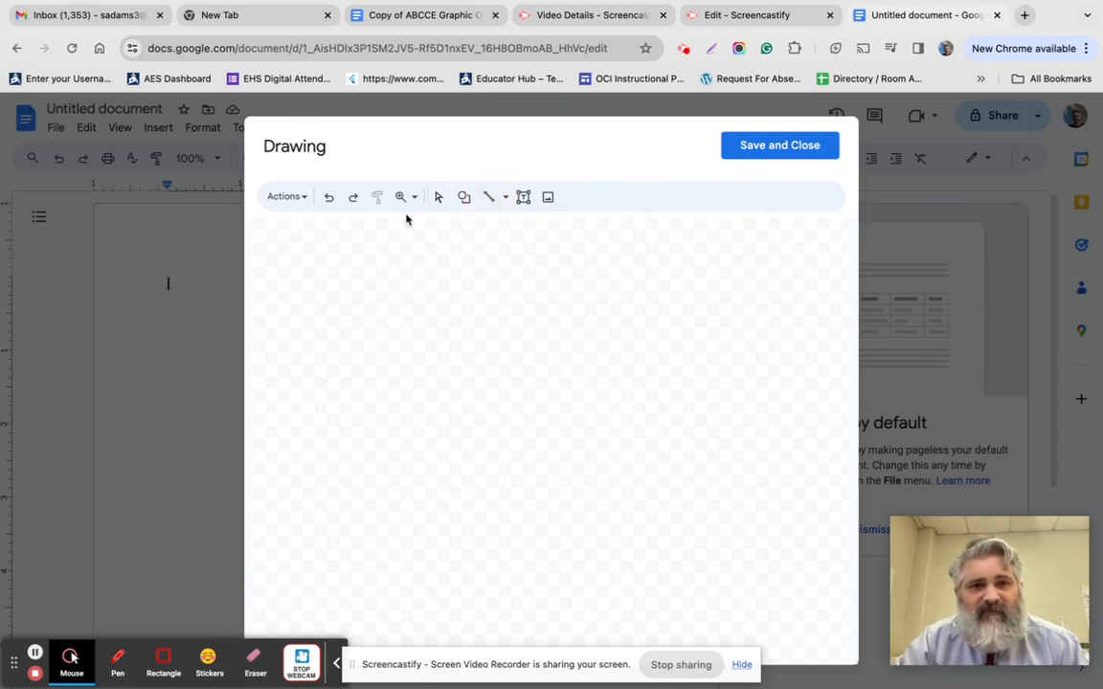
drag(406, 218, 393, 595)
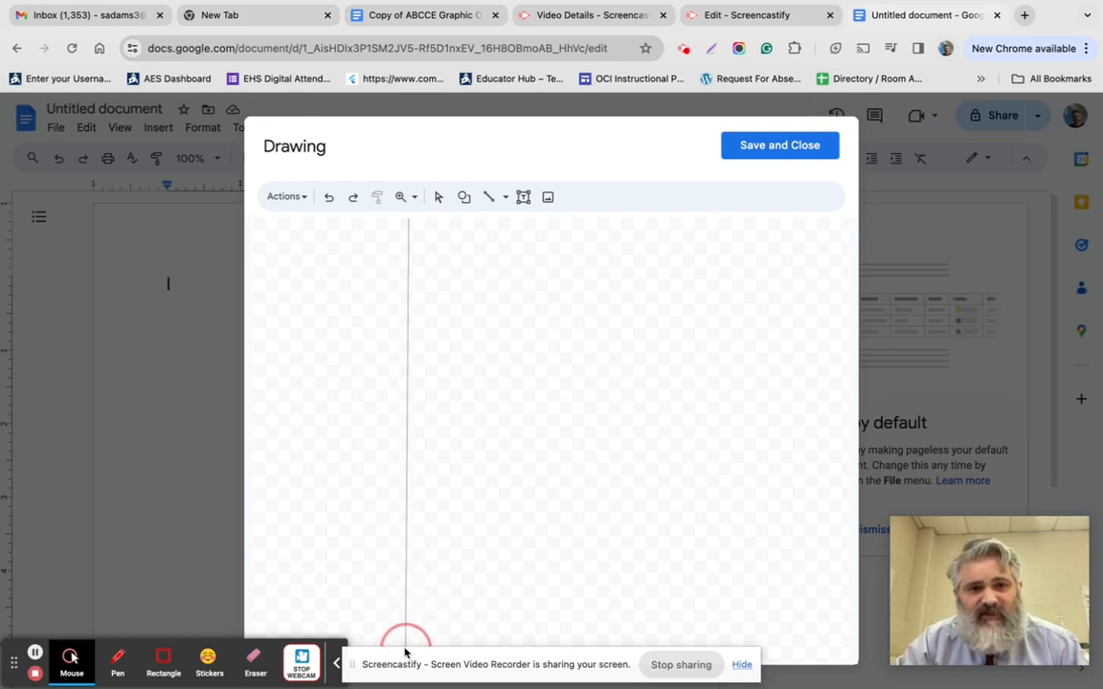
drag(408, 220, 406, 641)
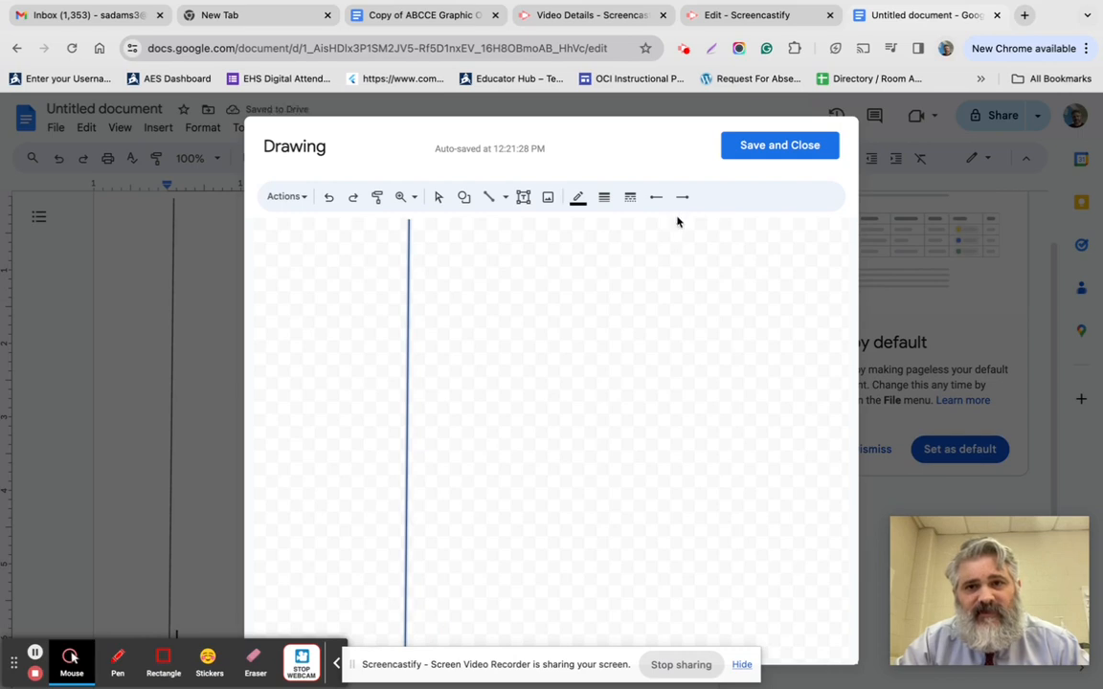
drag(680, 222, 679, 649)
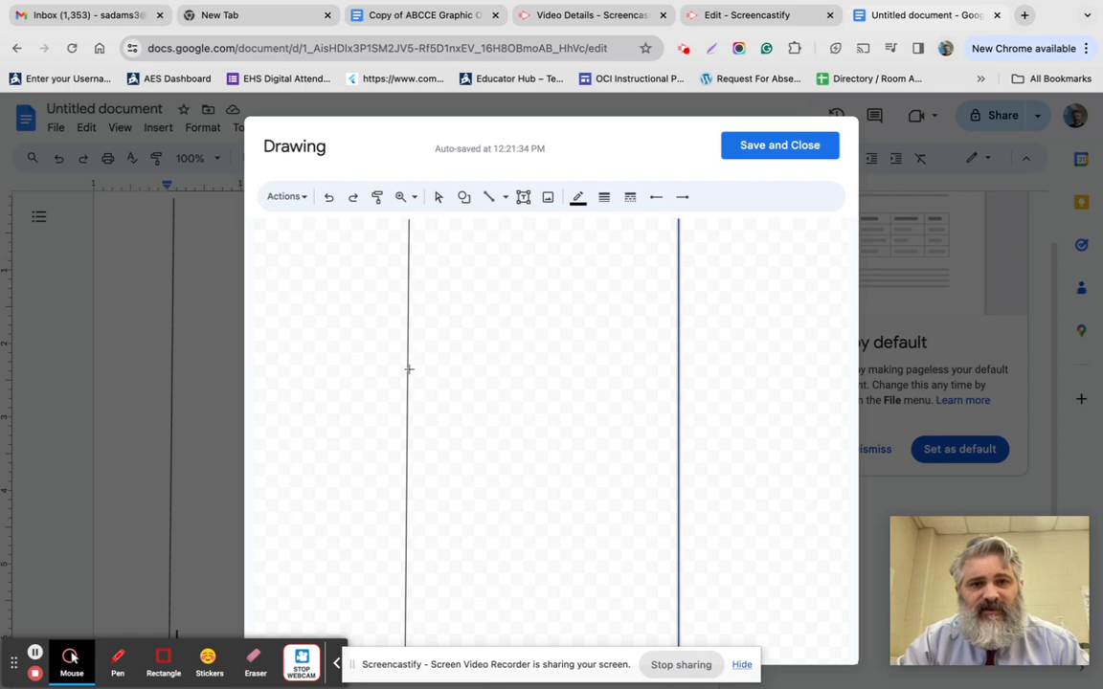
Join the verticals with two horizontal lines forming three stacked boxes, then save and close
drag(408, 369, 671, 364)
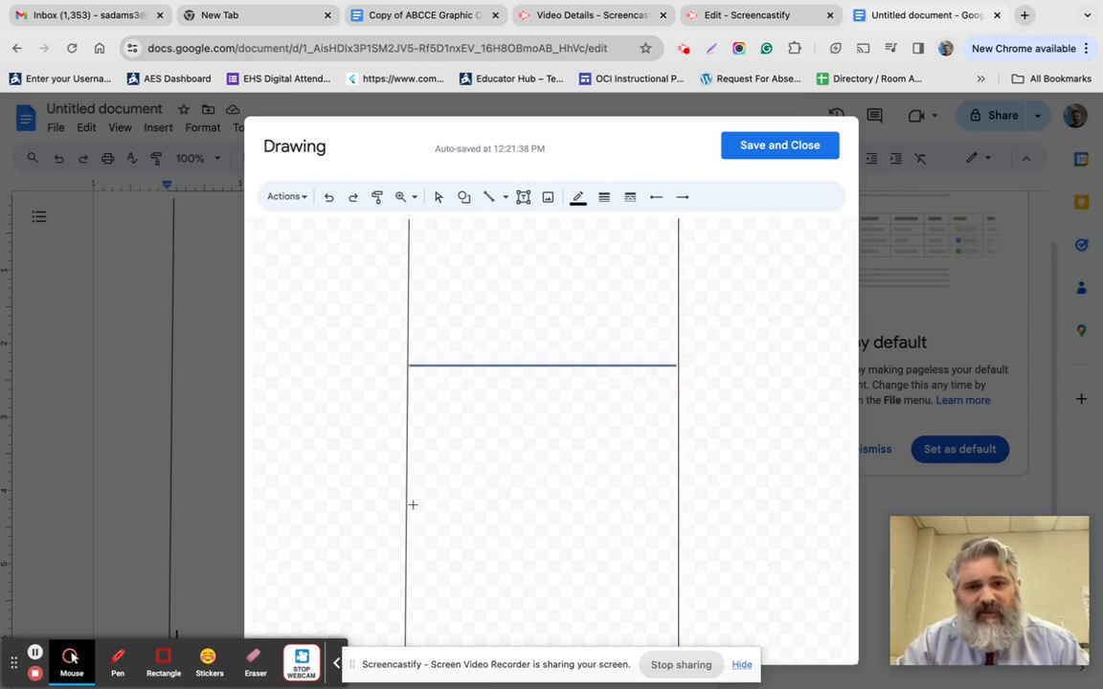
drag(412, 505, 668, 504)
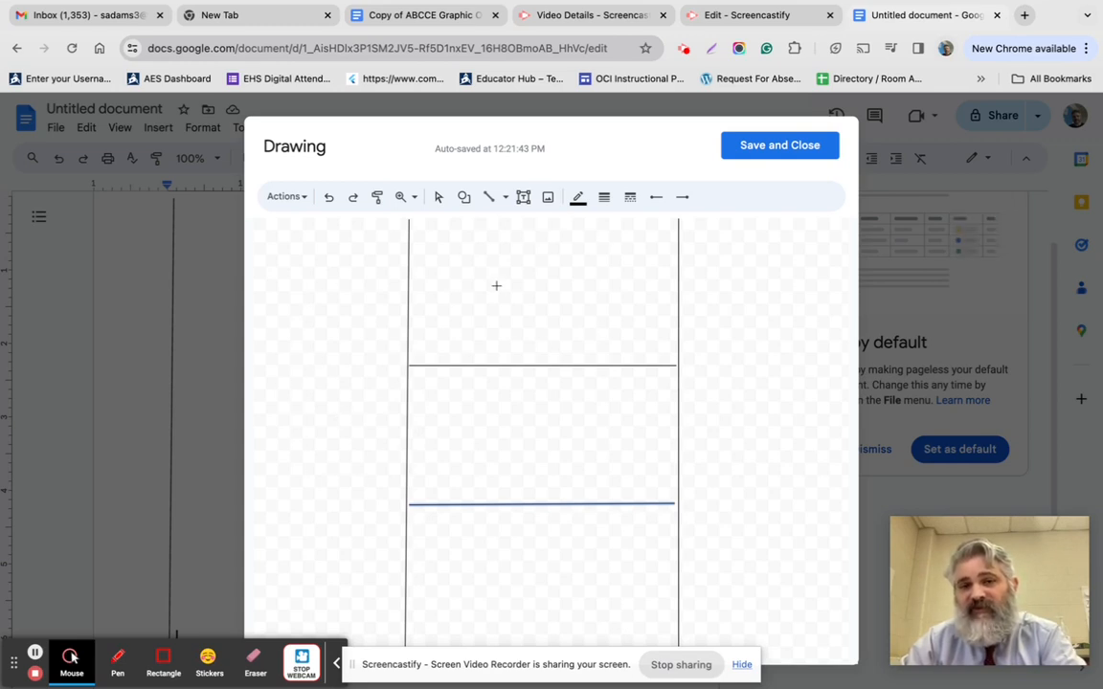
mouse_move(477, 443)
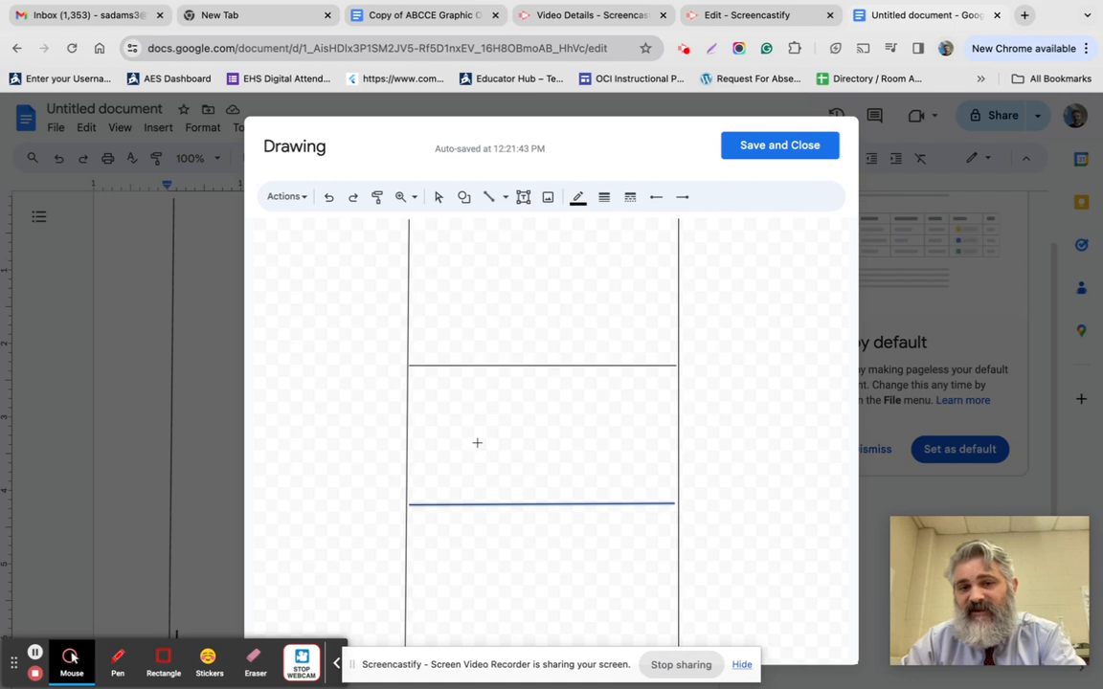
mouse_move(775, 307)
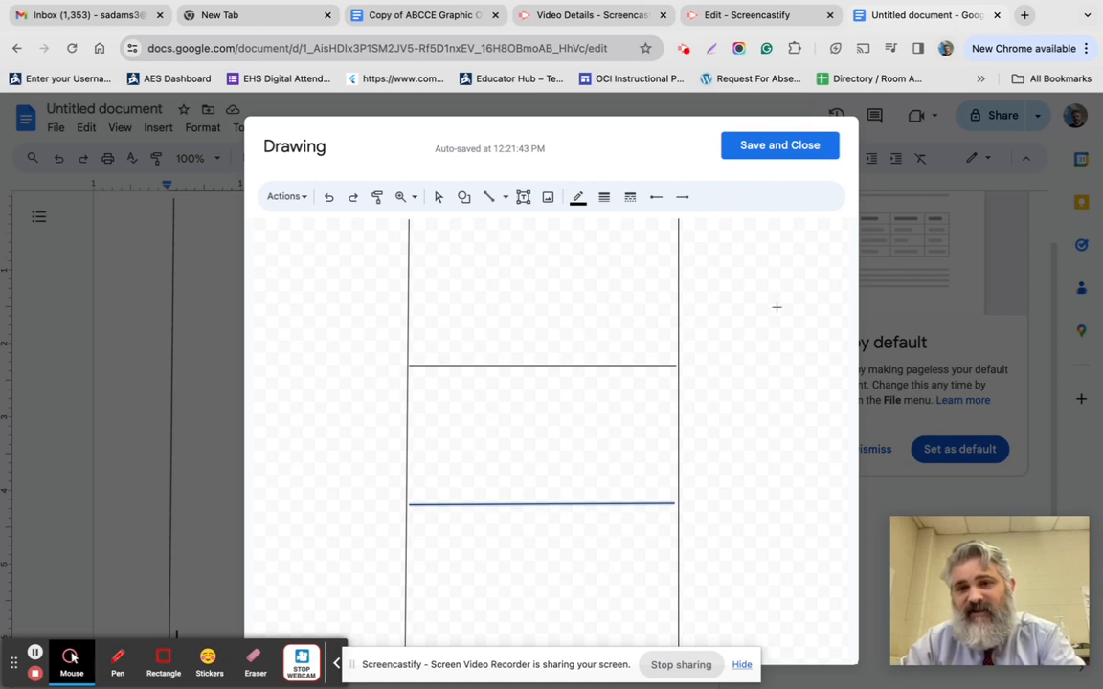
click(779, 145)
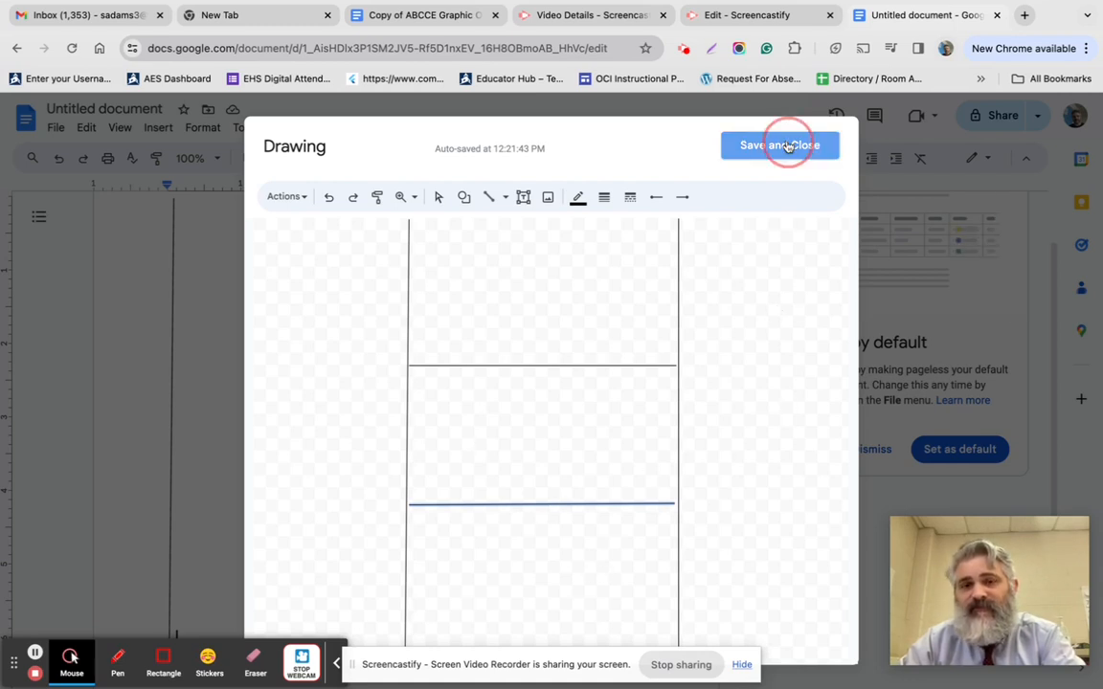
Return to the Copy of ABCCE Graphic Organizer with Icons document
click(779, 145)
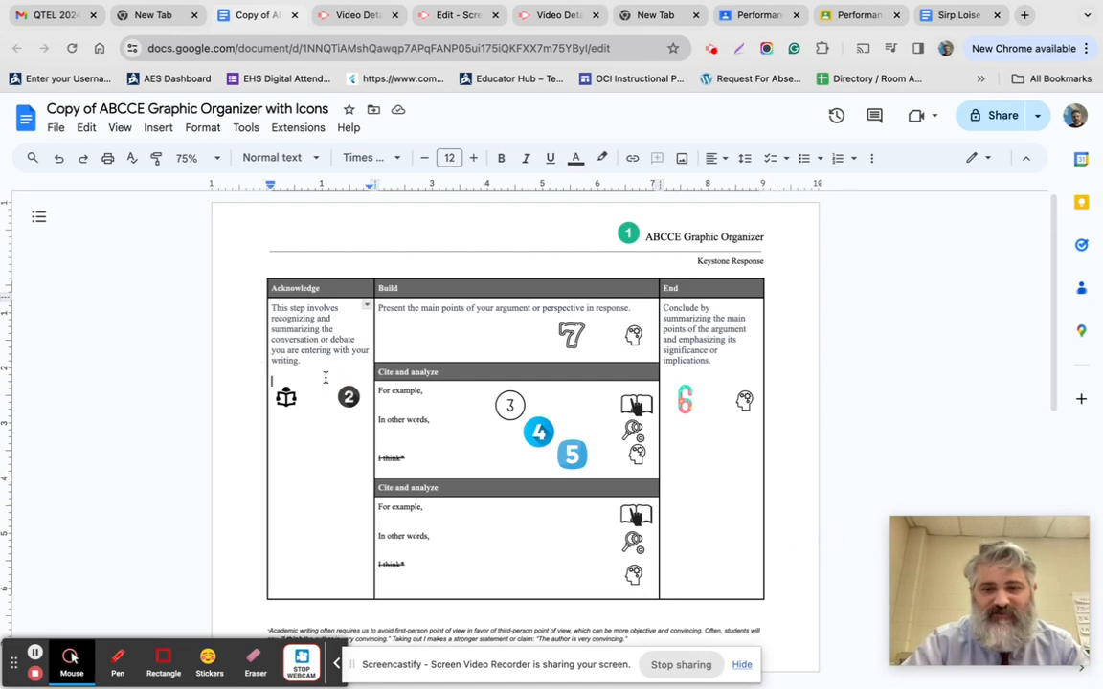
Zoom to 150% on the Acknowledge column's description and step 2 icons
click(189, 157)
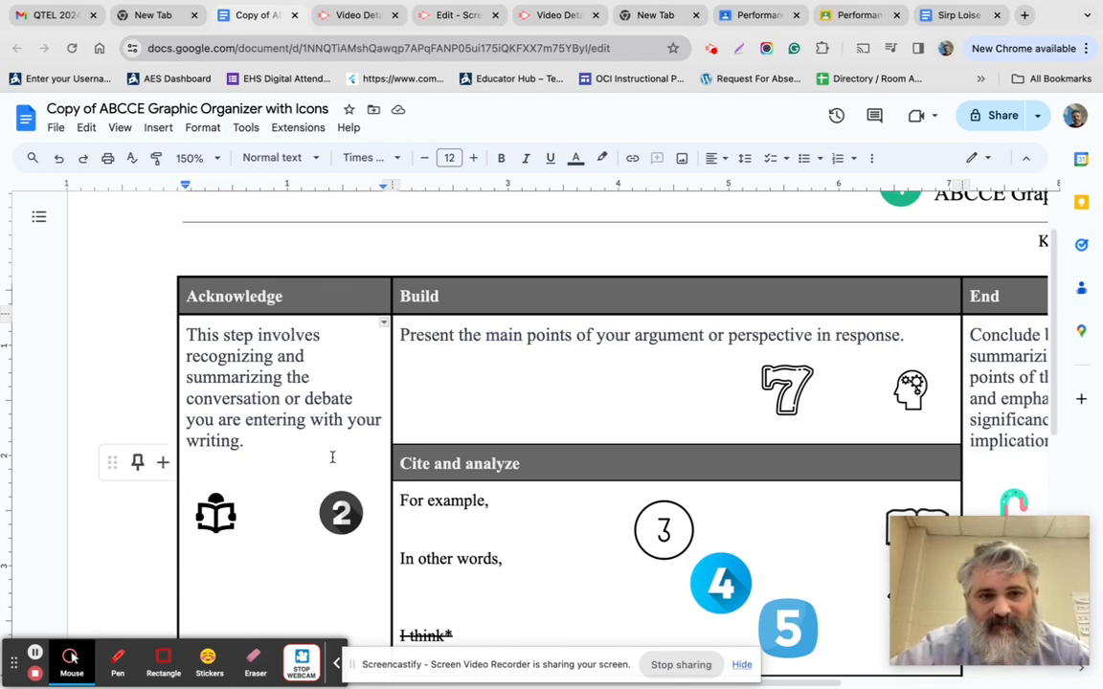
mouse_move(680, 348)
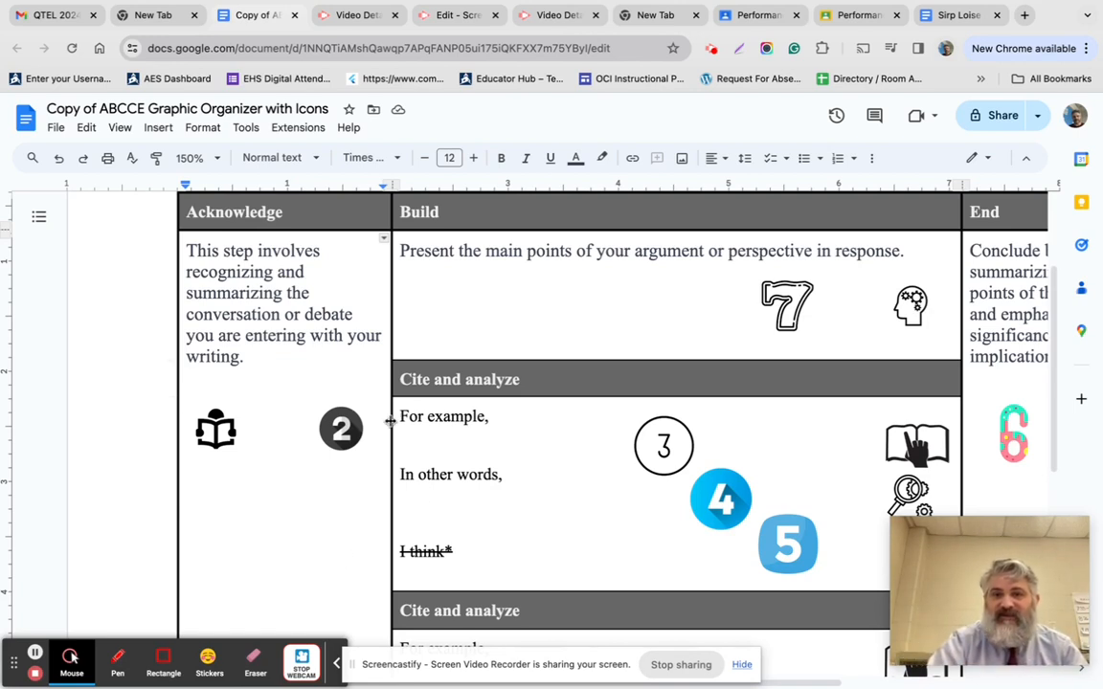
mouse_move(955, 325)
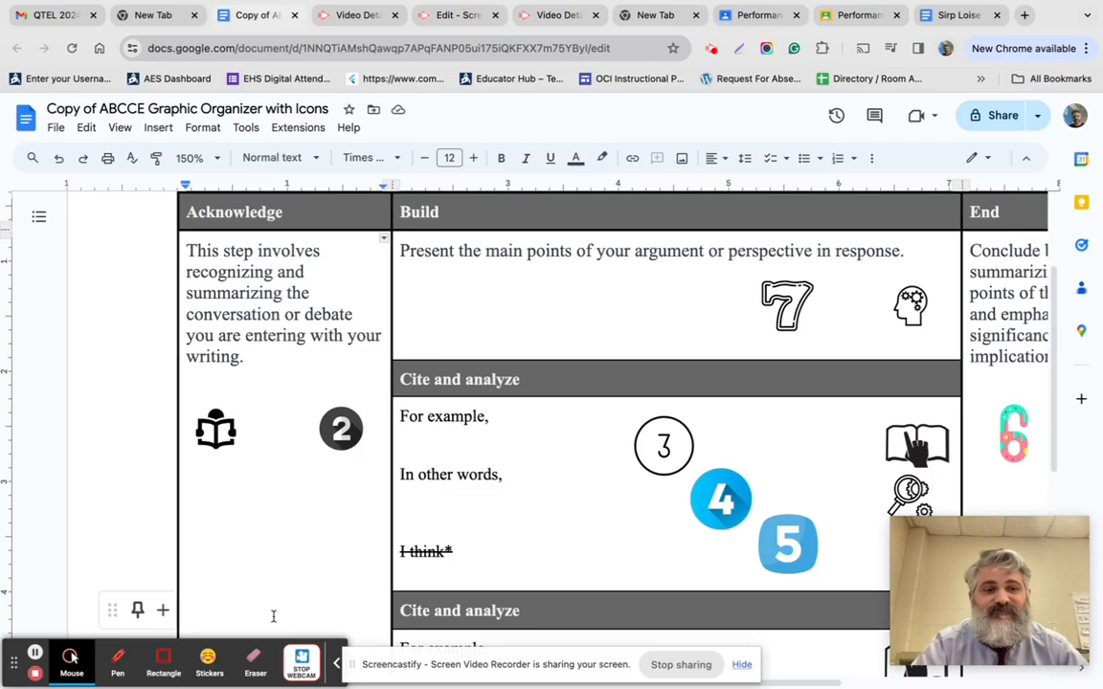
scroll(down, 3)
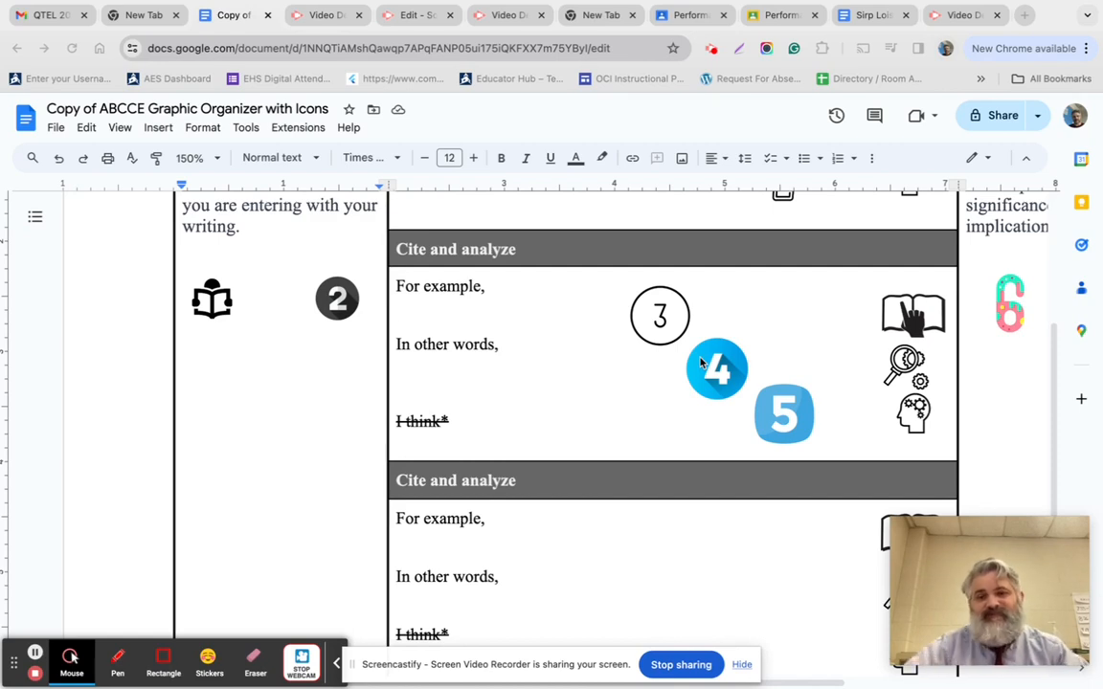
mouse_move(195, 527)
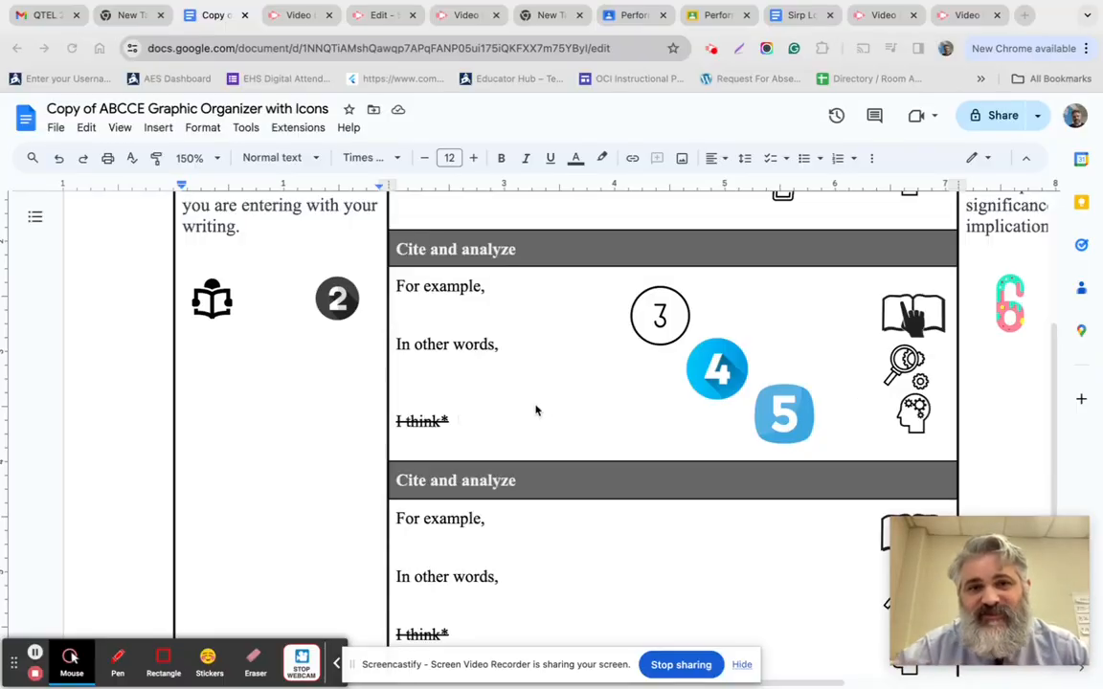
mouse_move(549, 415)
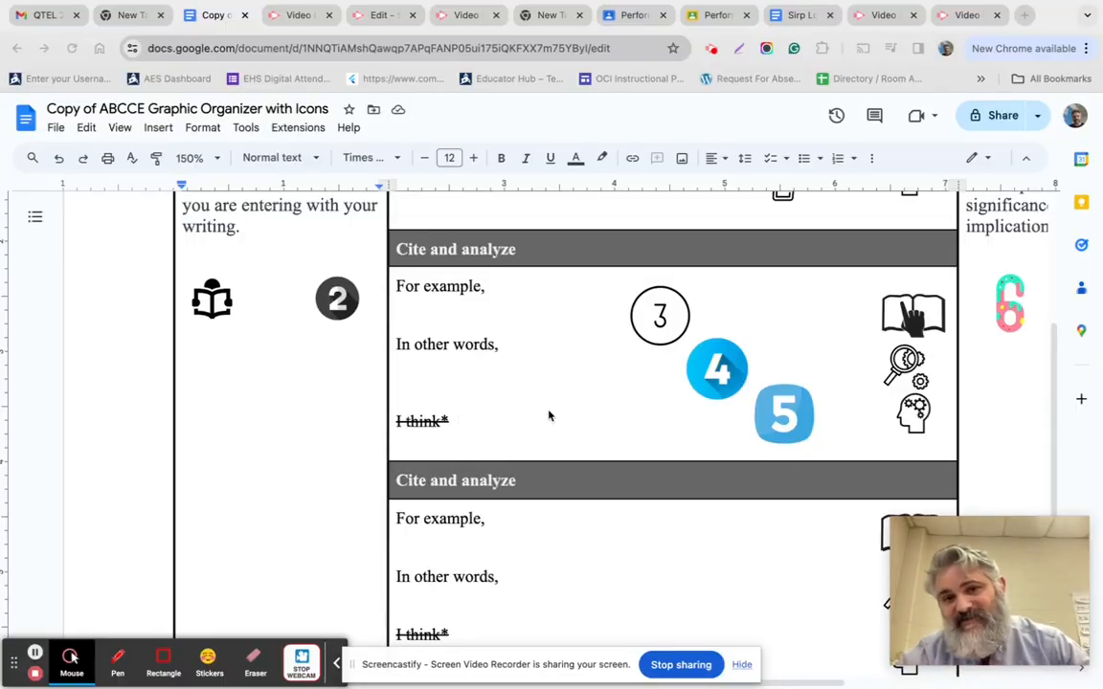
mouse_move(523, 332)
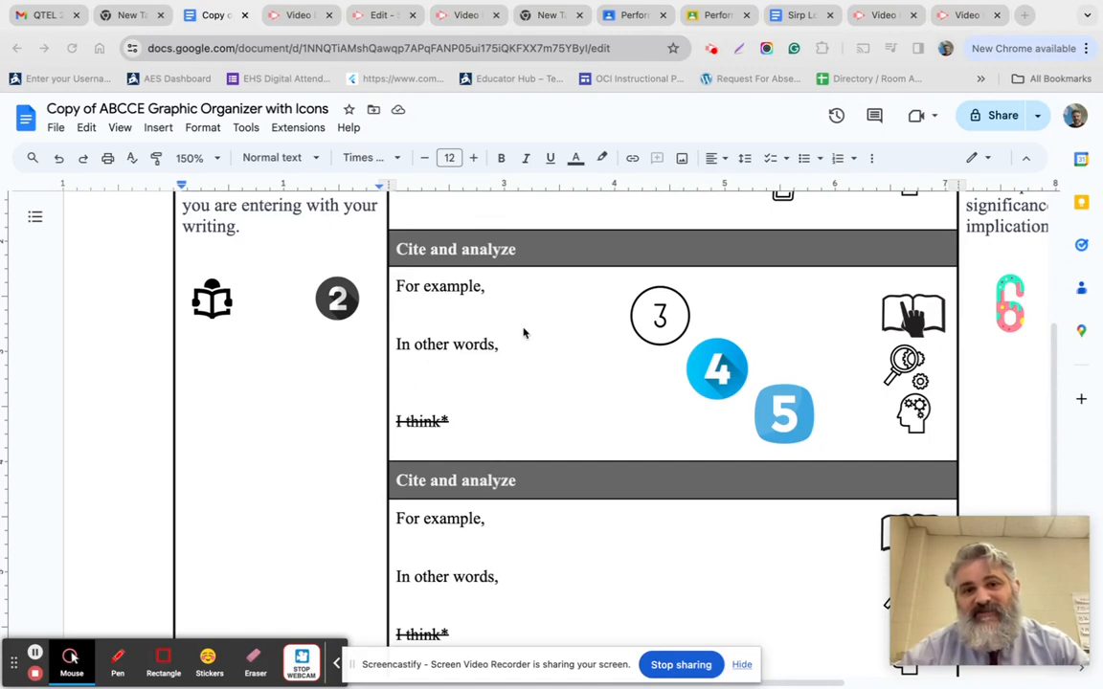
mouse_move(440, 340)
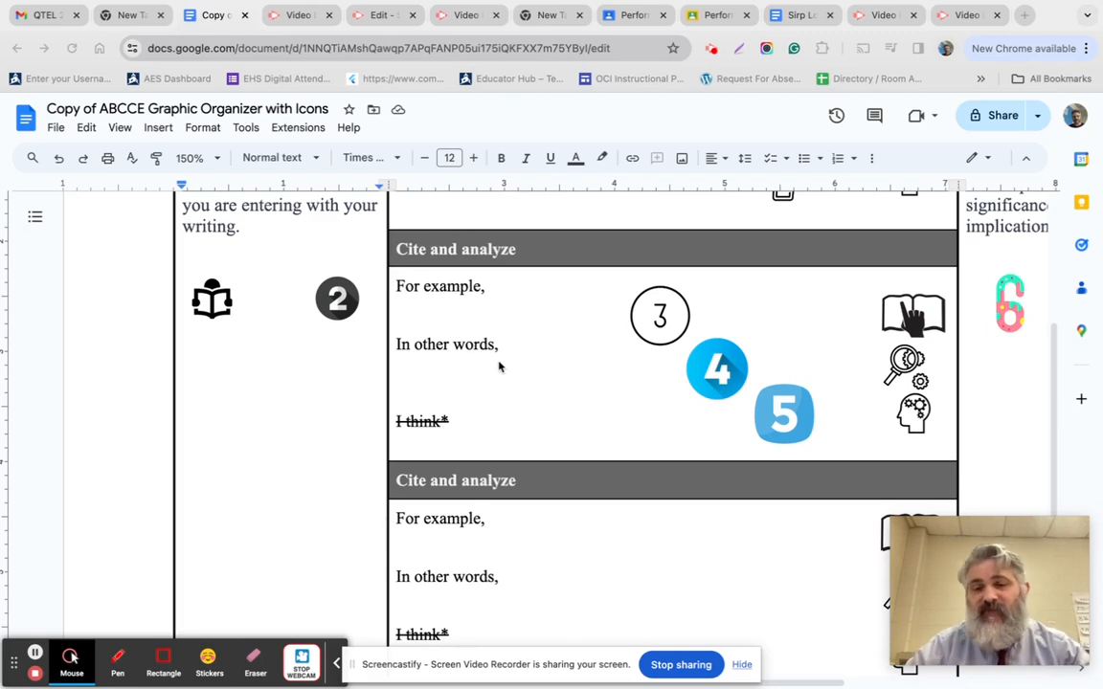
mouse_move(605, 354)
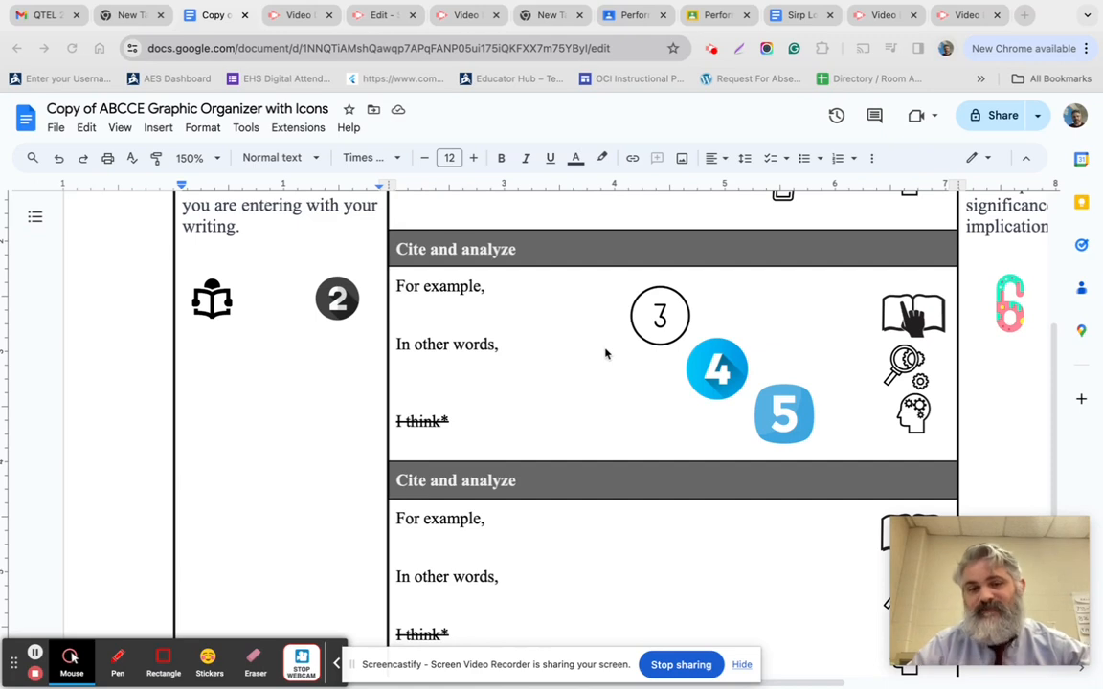
mouse_move(783, 580)
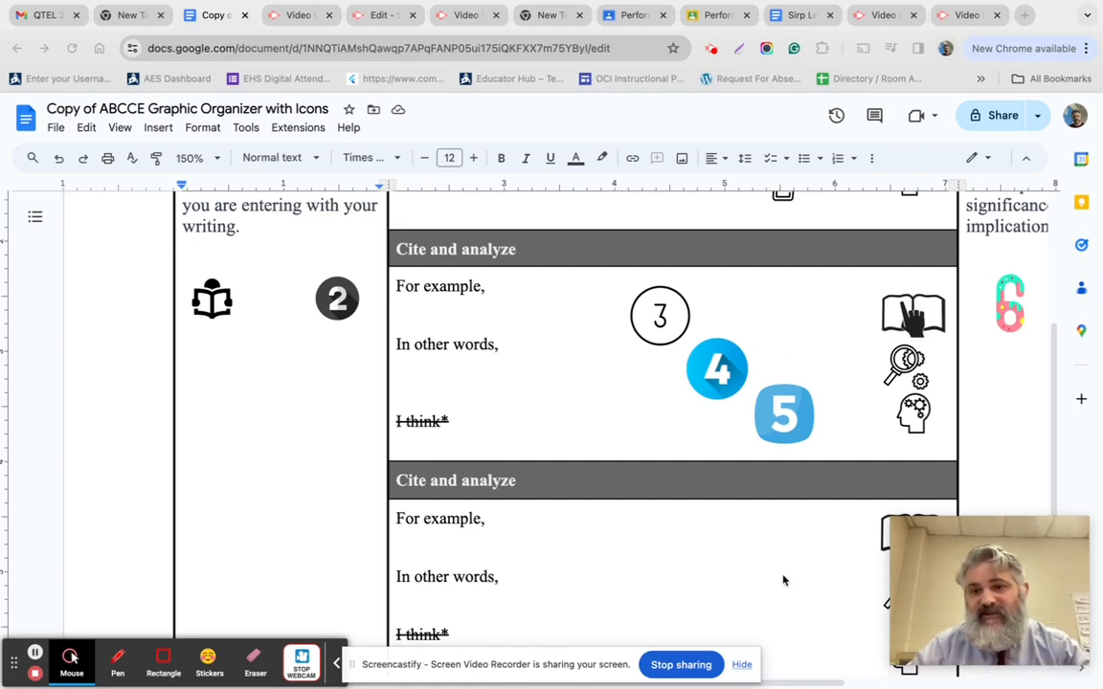
scroll(down, 3)
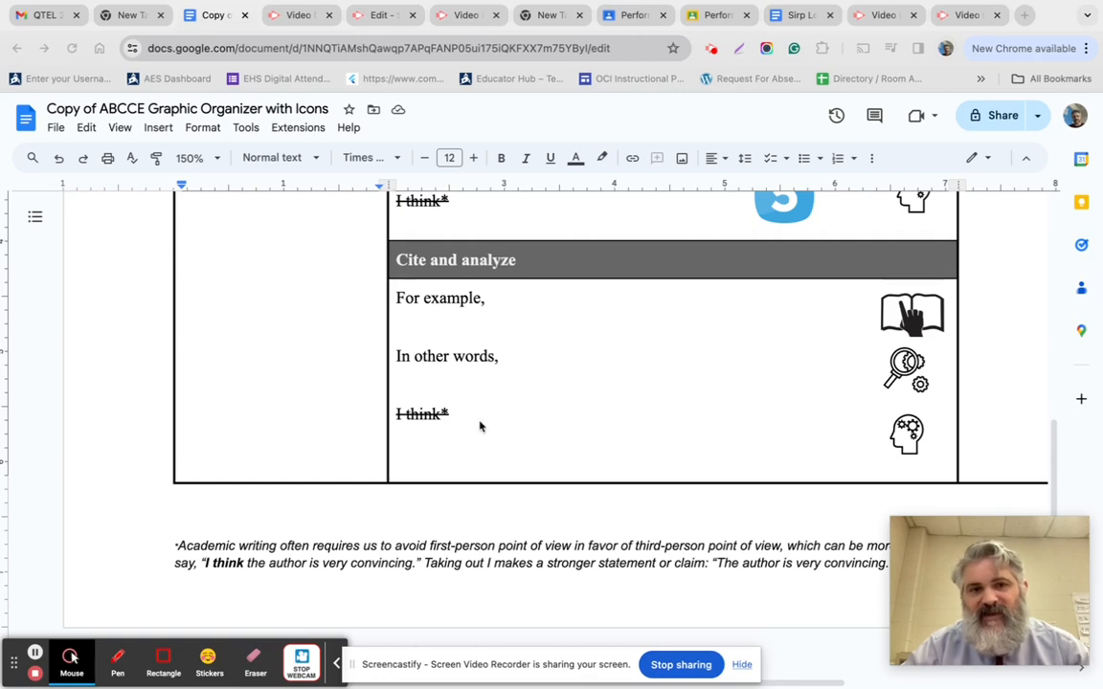
scroll(down, 3)
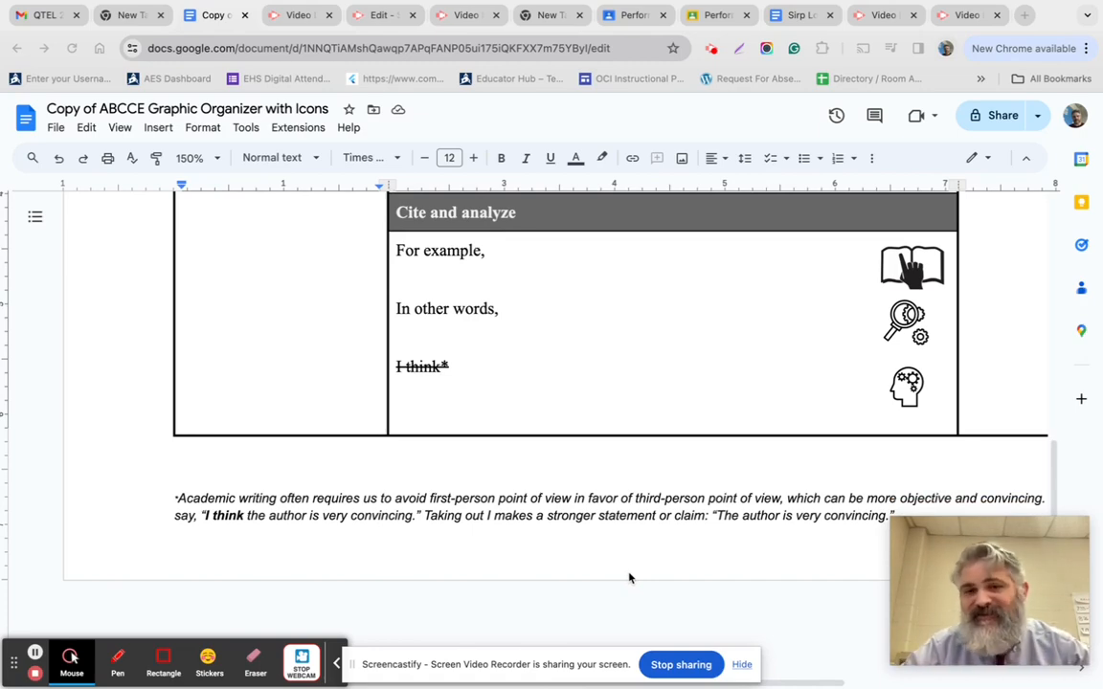
scroll(down, 3)
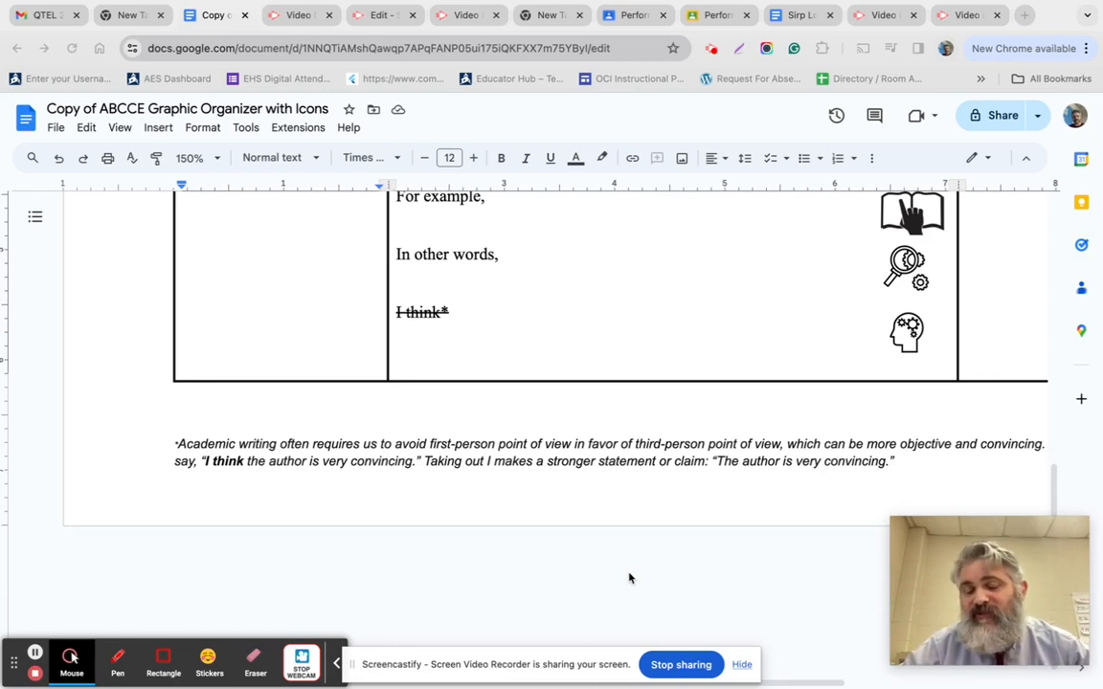
mouse_move(623, 484)
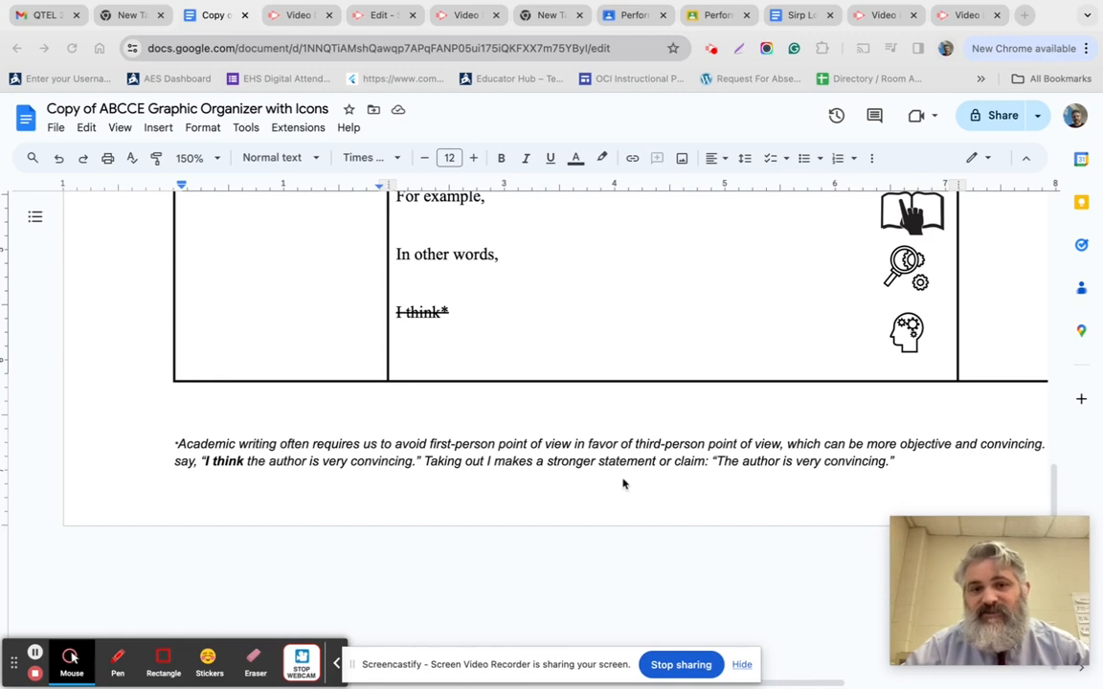
mouse_move(627, 482)
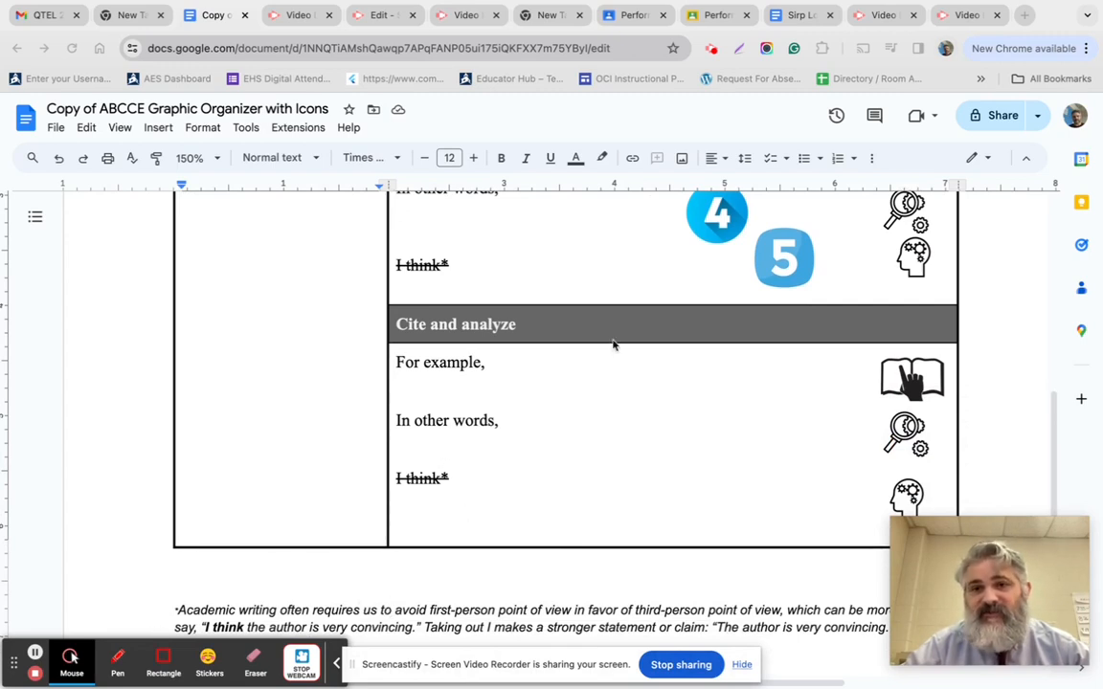
Scroll up to reveal the Build and End columns with the End conclusion guidance and number 6
scroll(up, 3)
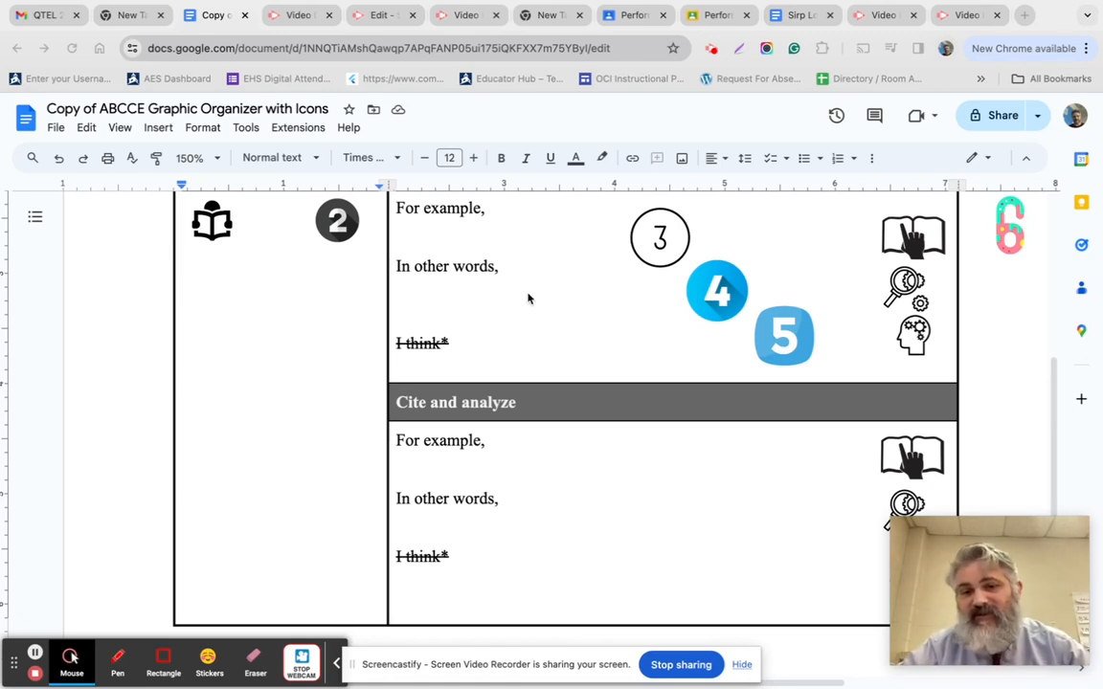
mouse_move(19, 656)
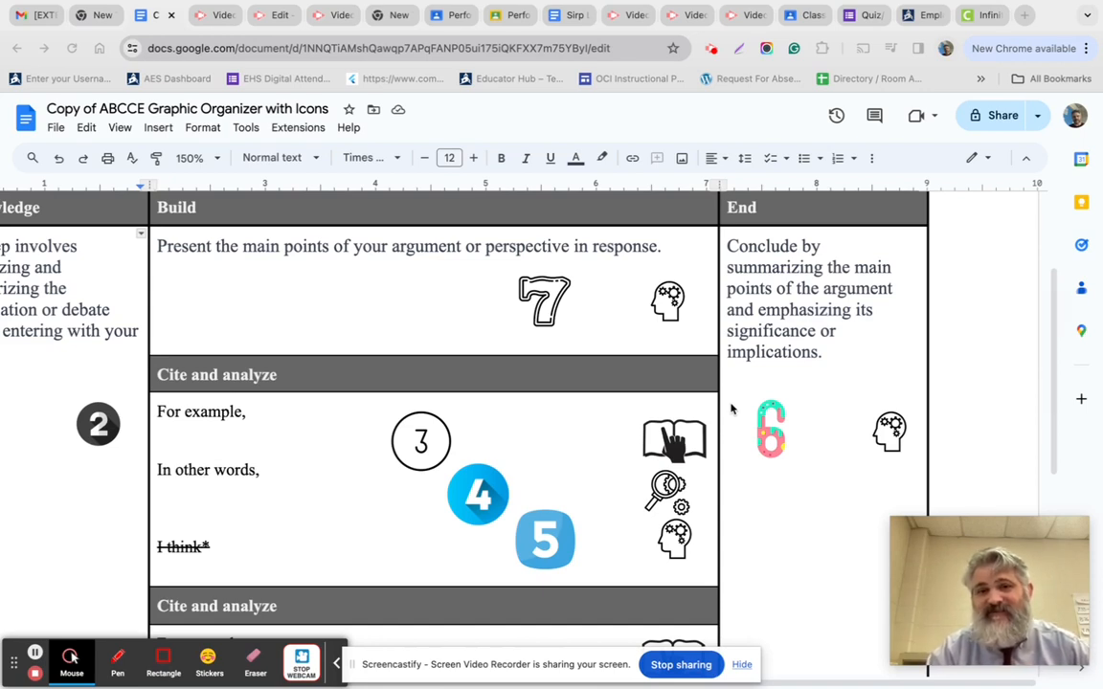
mouse_move(832, 295)
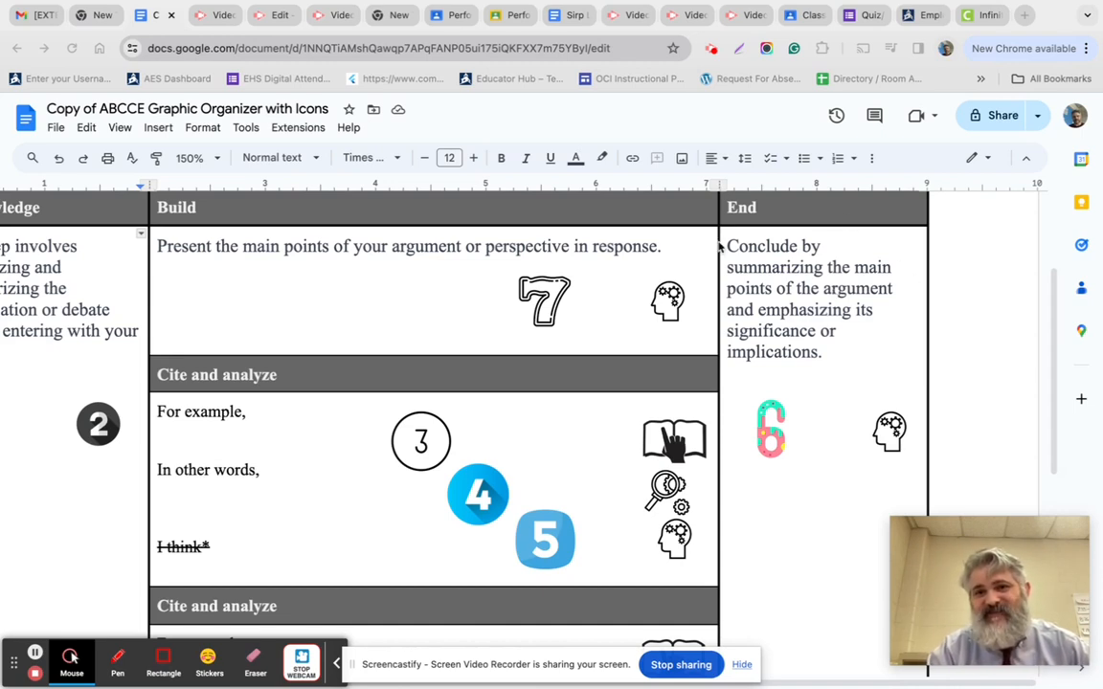
mouse_move(830, 284)
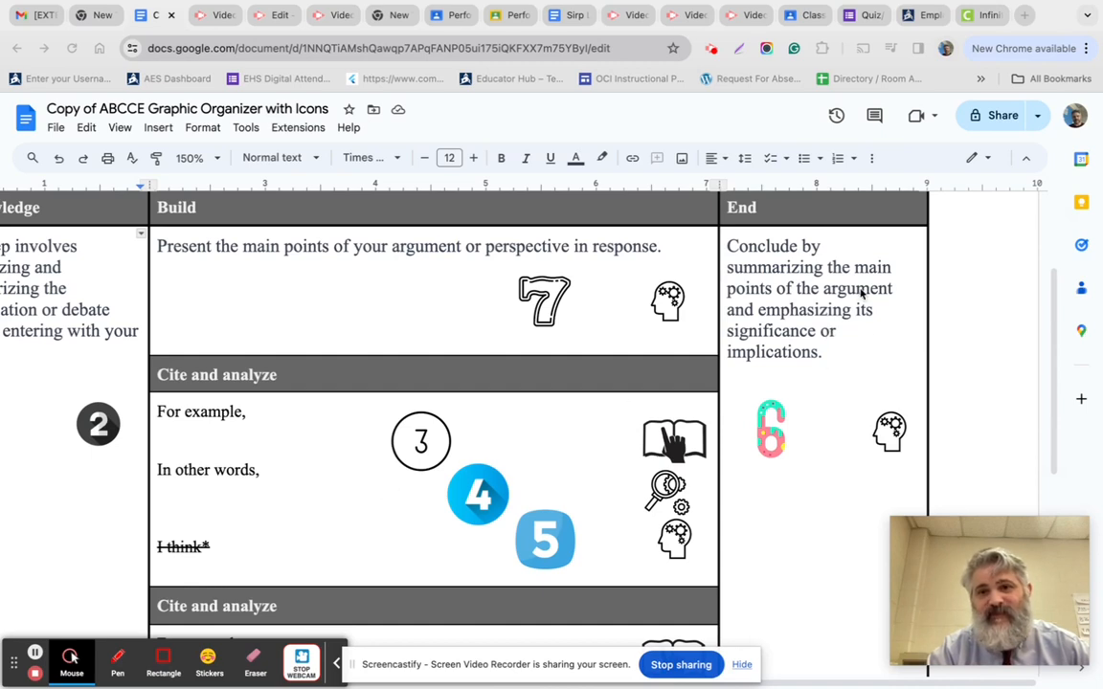
mouse_move(440, 380)
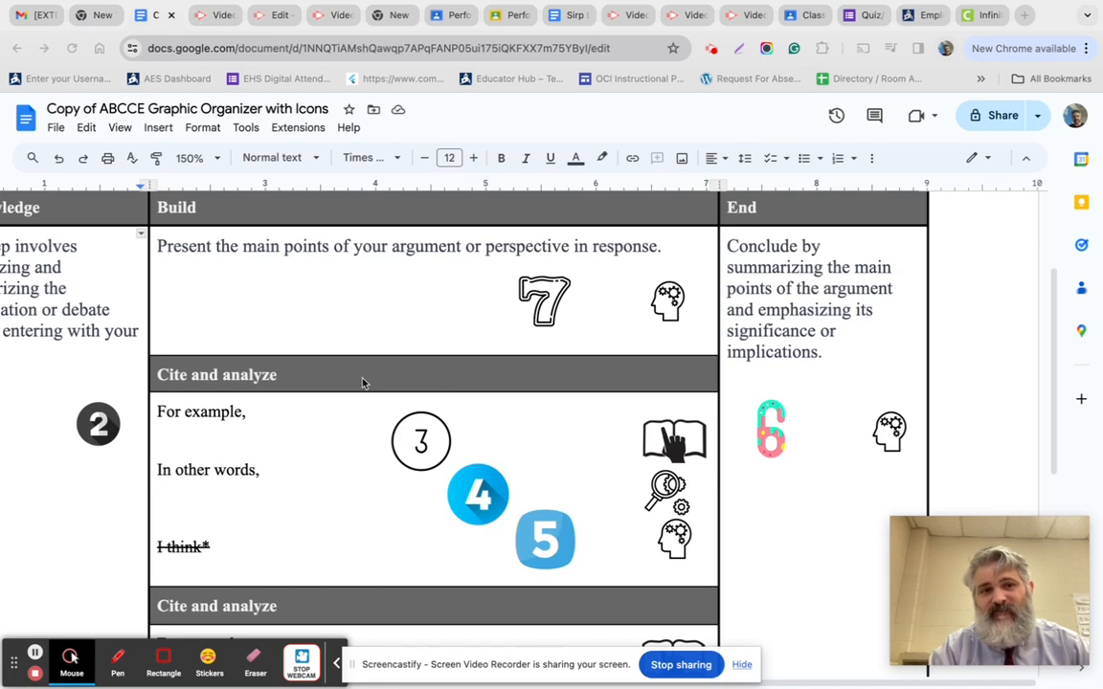
scroll(down, 3)
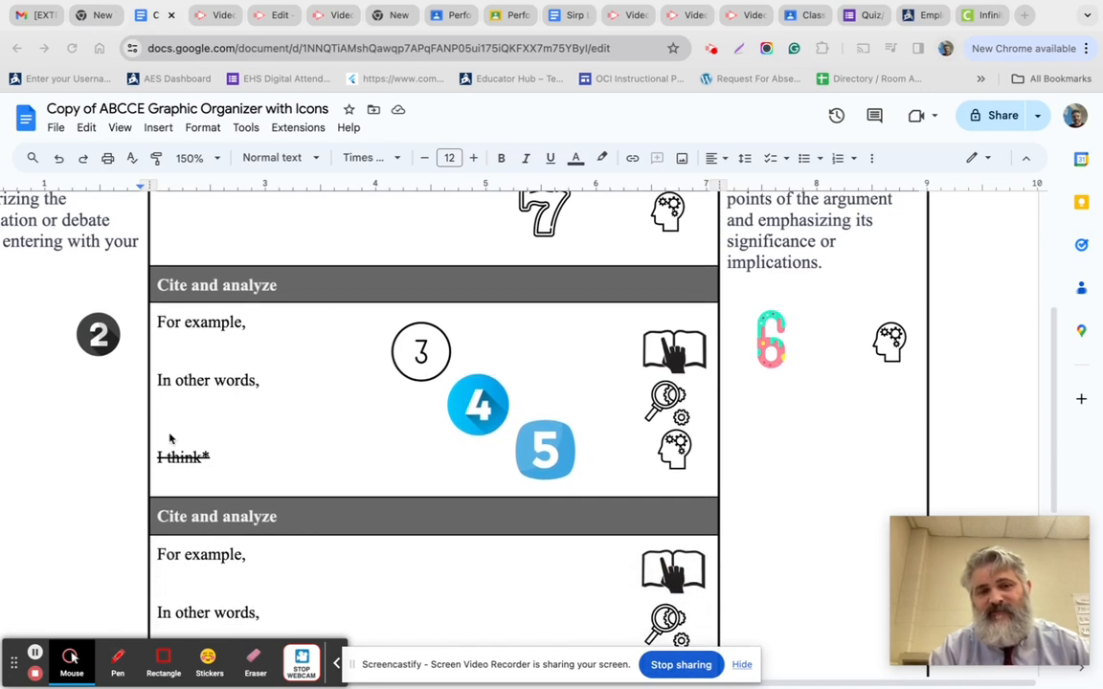
mouse_move(253, 466)
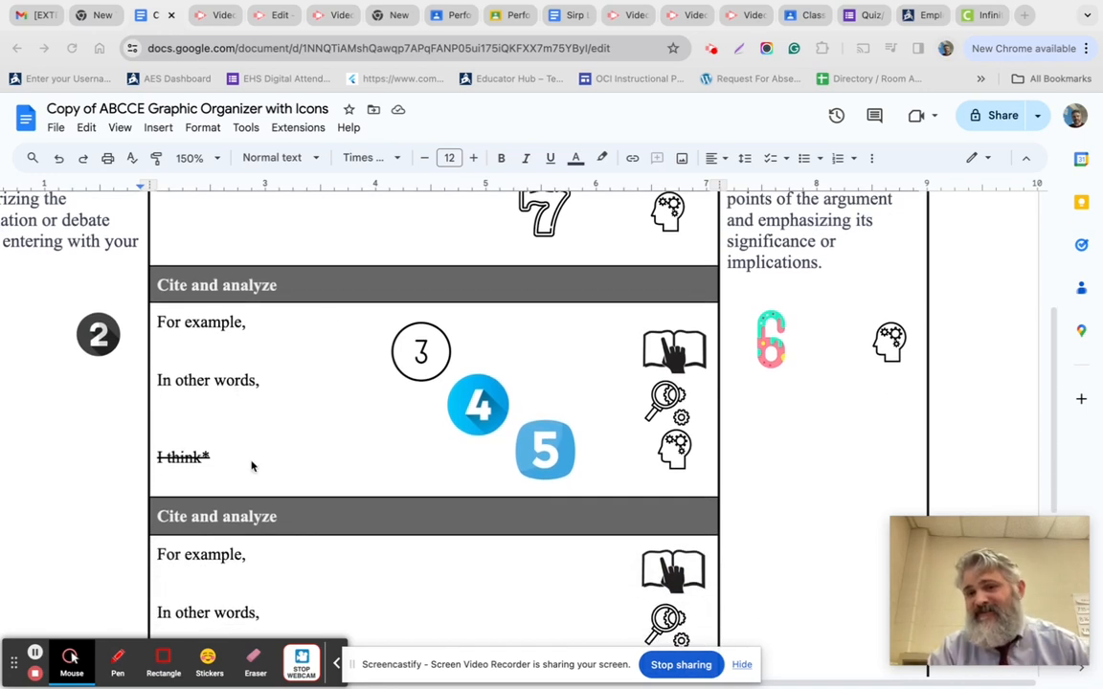
scroll(down, 3)
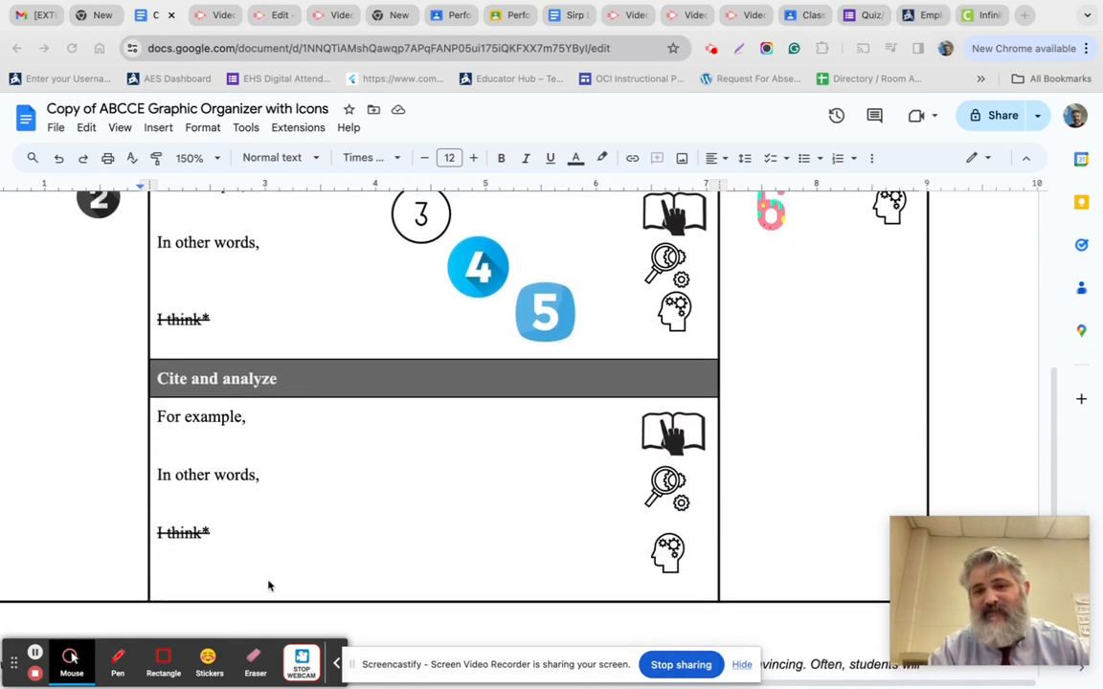
scroll(down, 3)
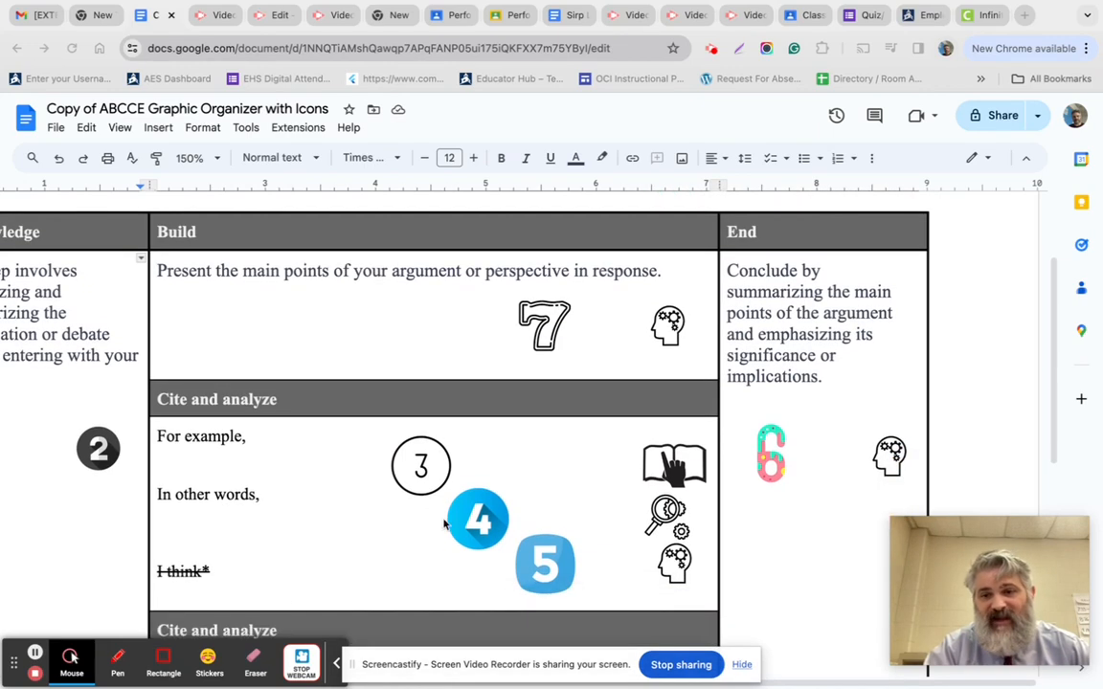
mouse_move(529, 441)
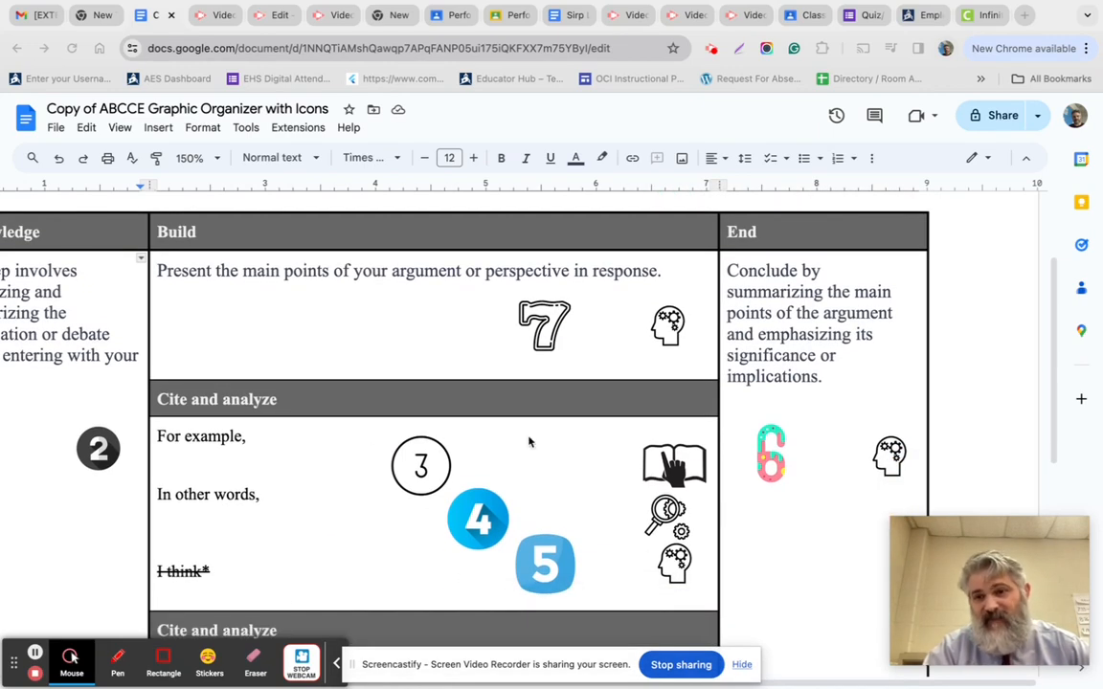
scroll(down, 3)
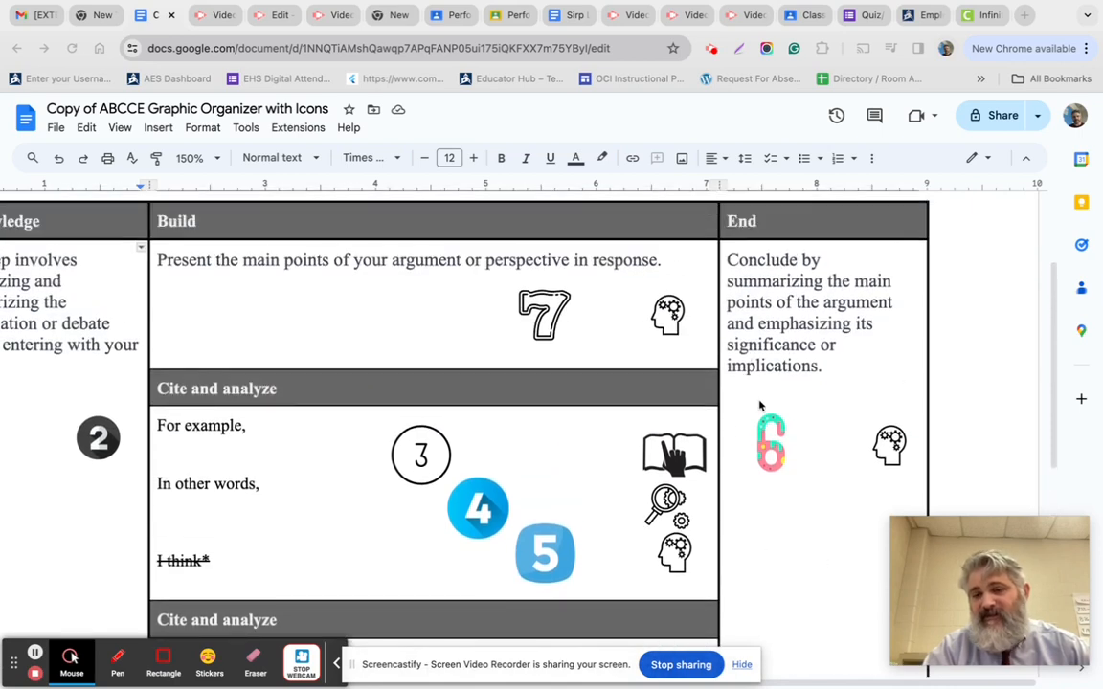
mouse_move(383, 309)
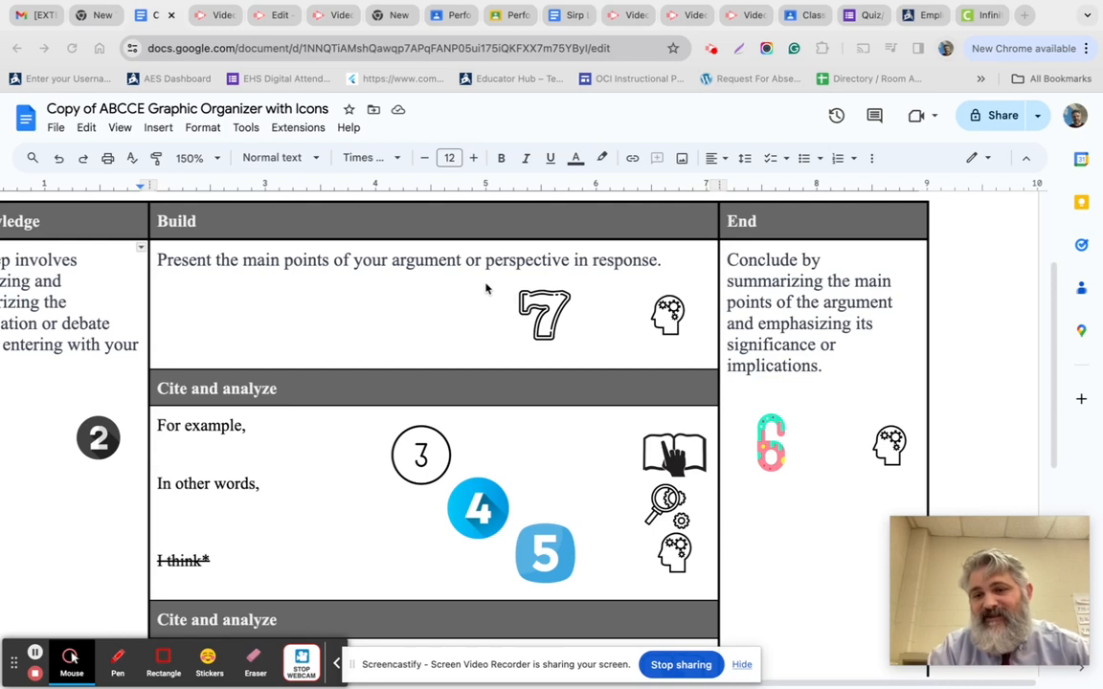
mouse_move(809, 458)
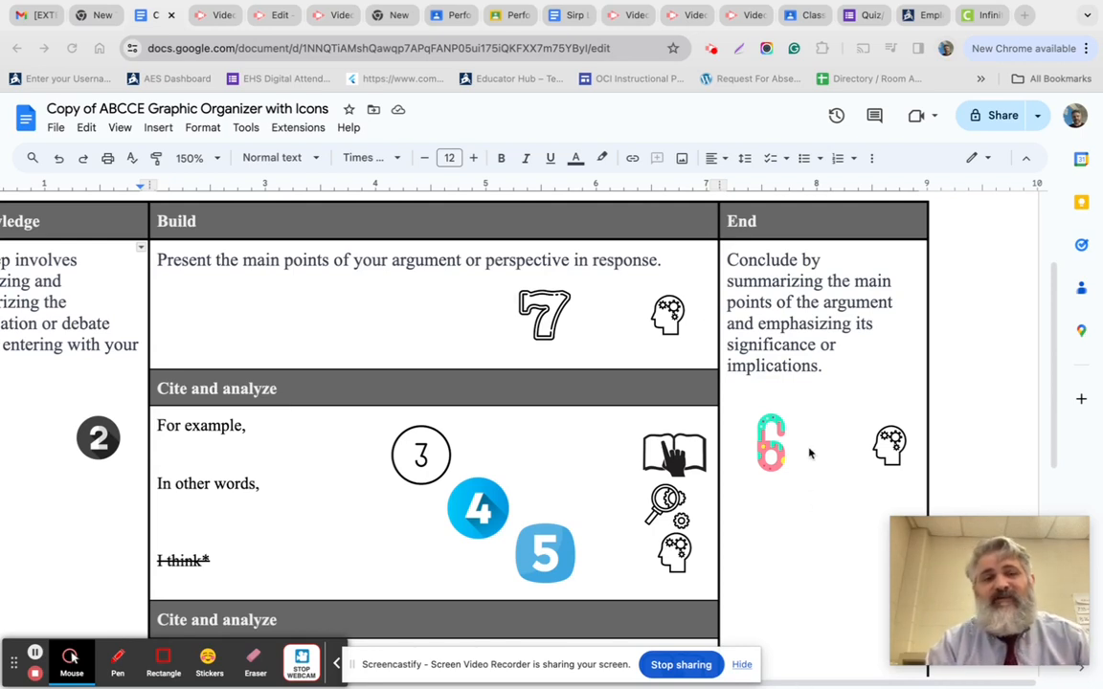
mouse_move(12, 311)
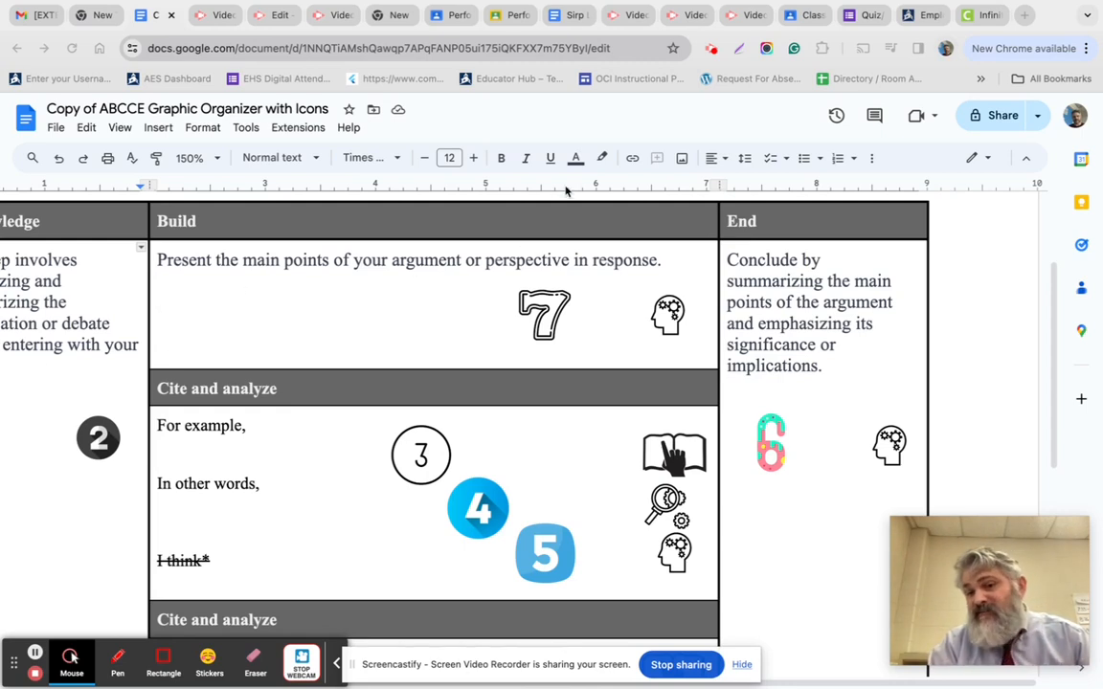
mouse_move(90, 477)
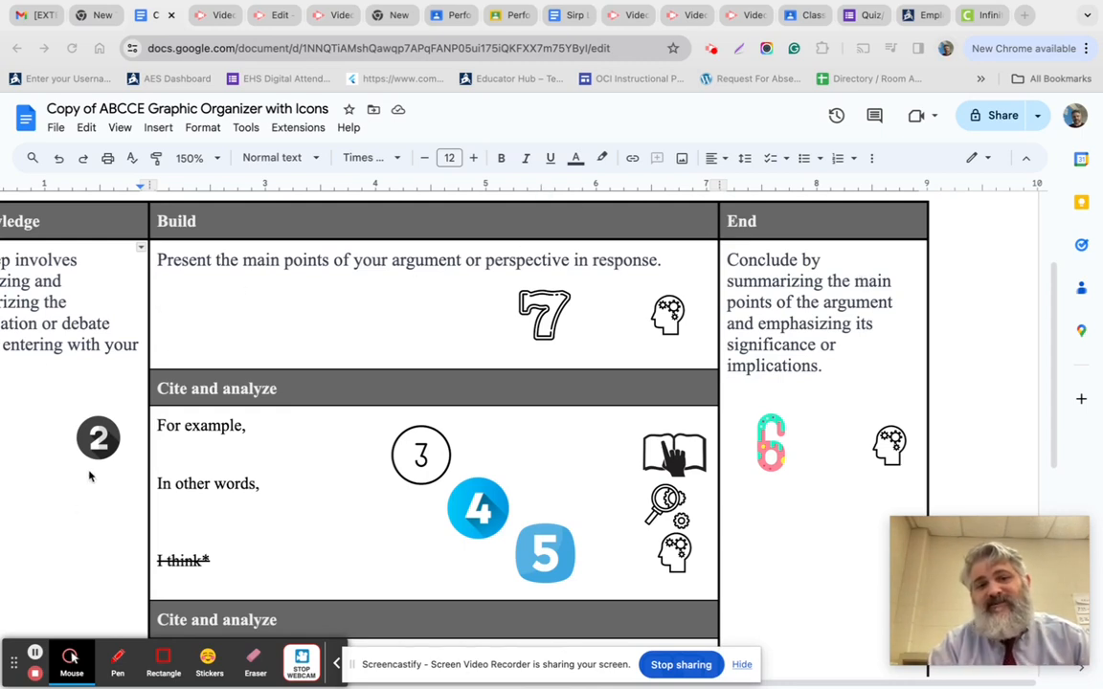
mouse_move(297, 266)
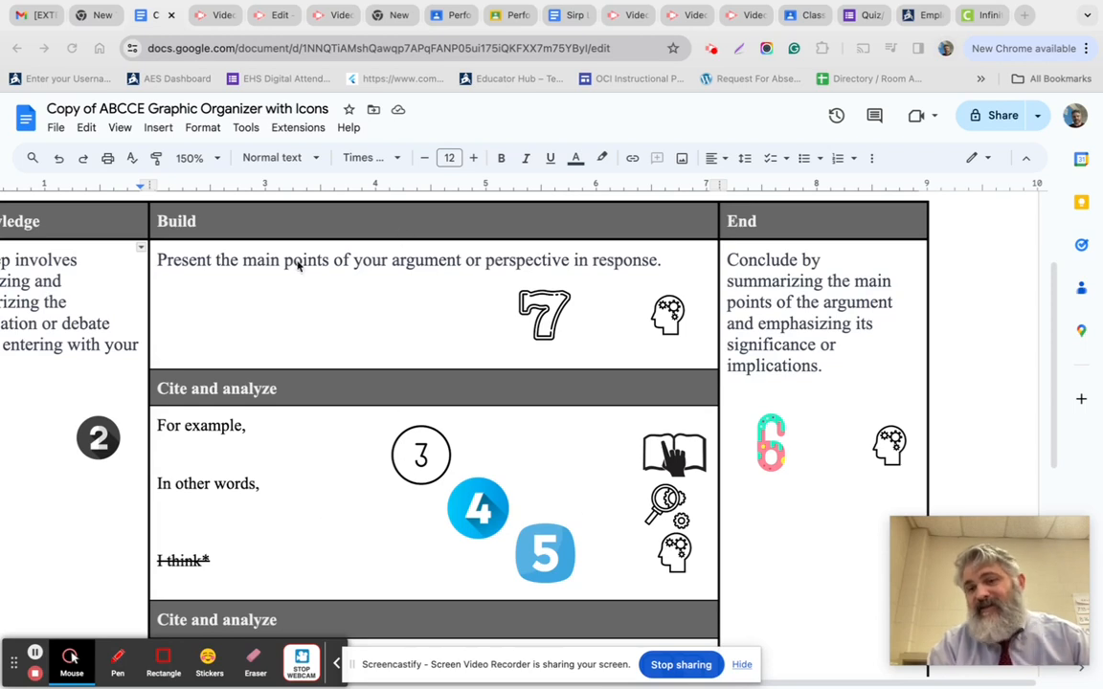